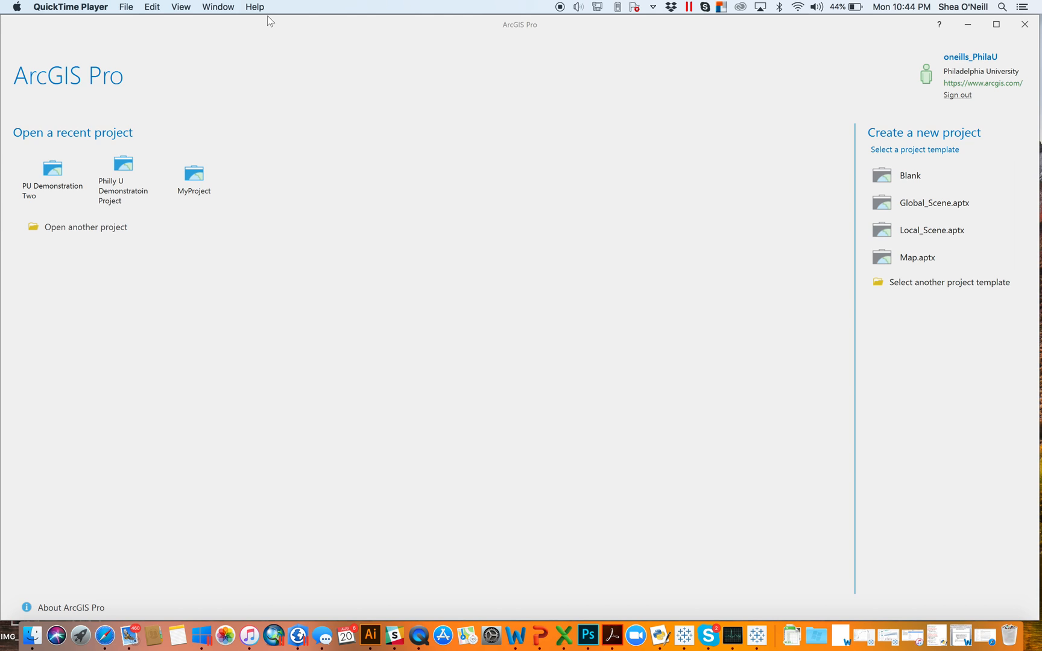
mouse_move(972, 61)
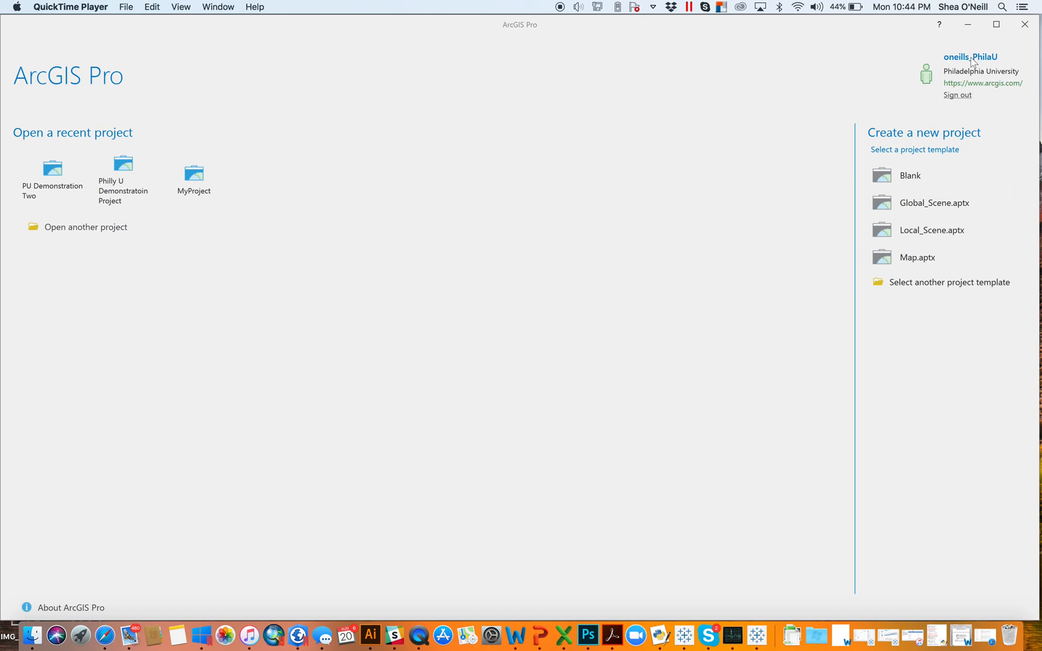
mouse_move(951, 94)
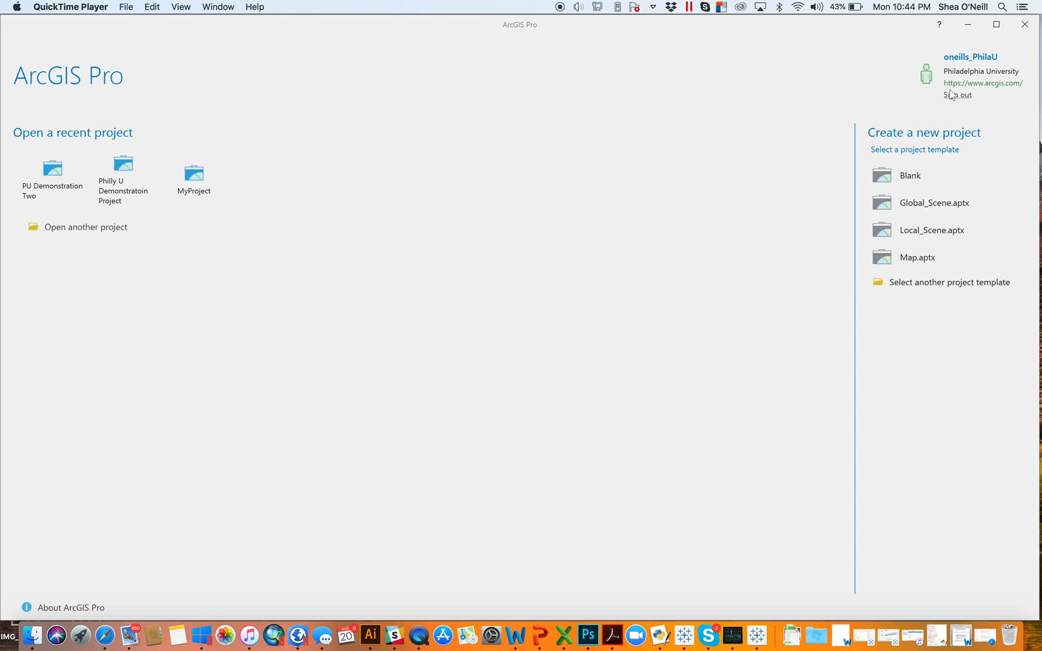
mouse_move(958, 67)
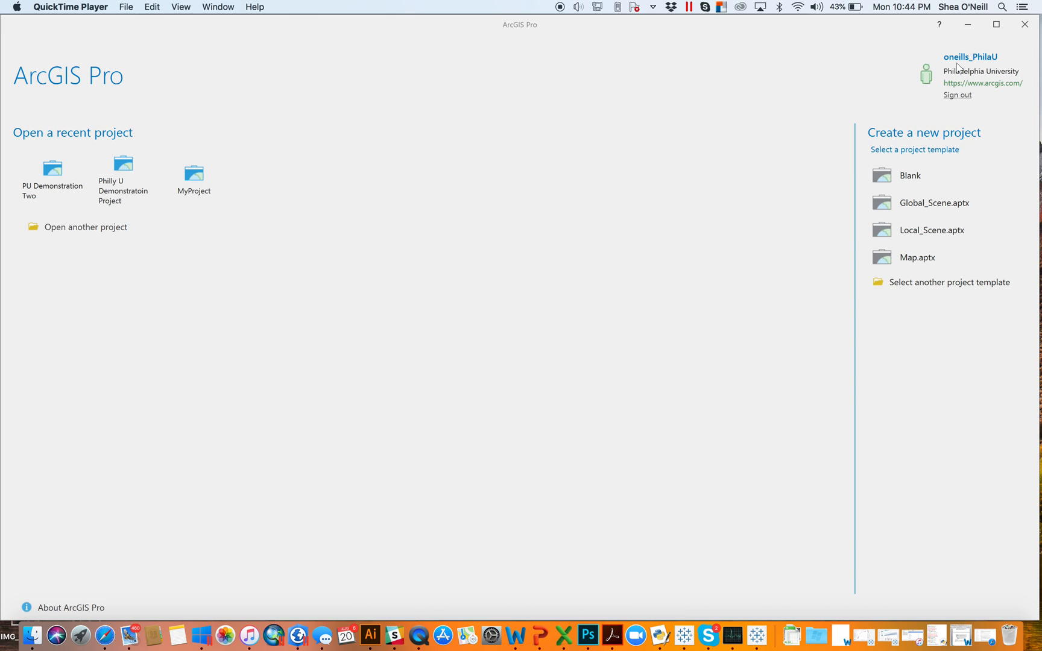
mouse_move(432, 452)
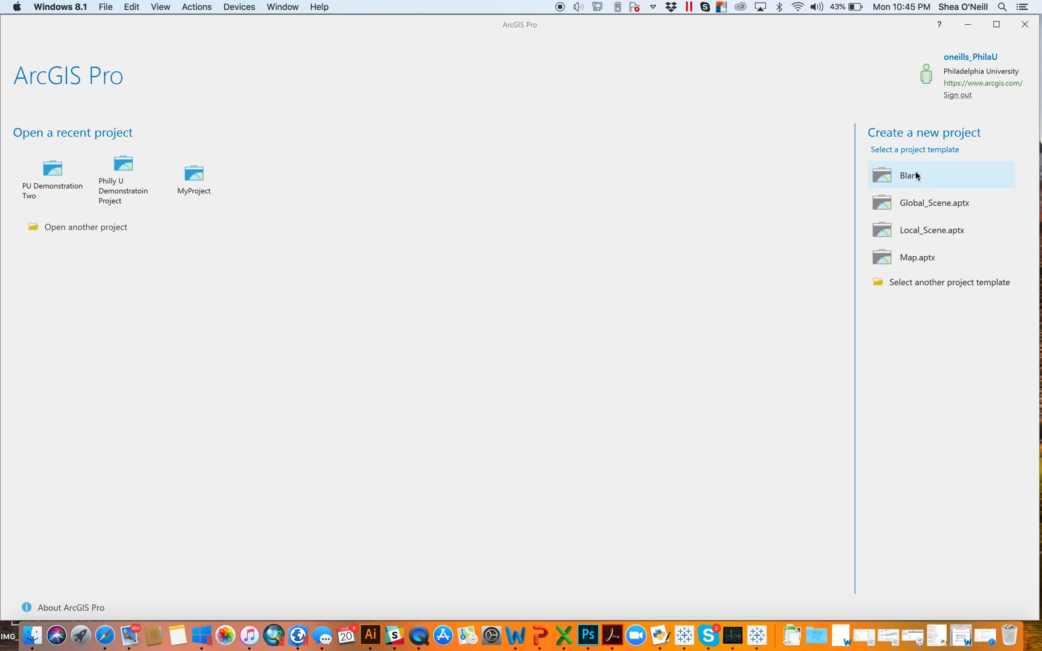
Step: Create a blank-template project named 'Intro to Pro Project' in the default ArcGIS Projects folder
click(908, 175)
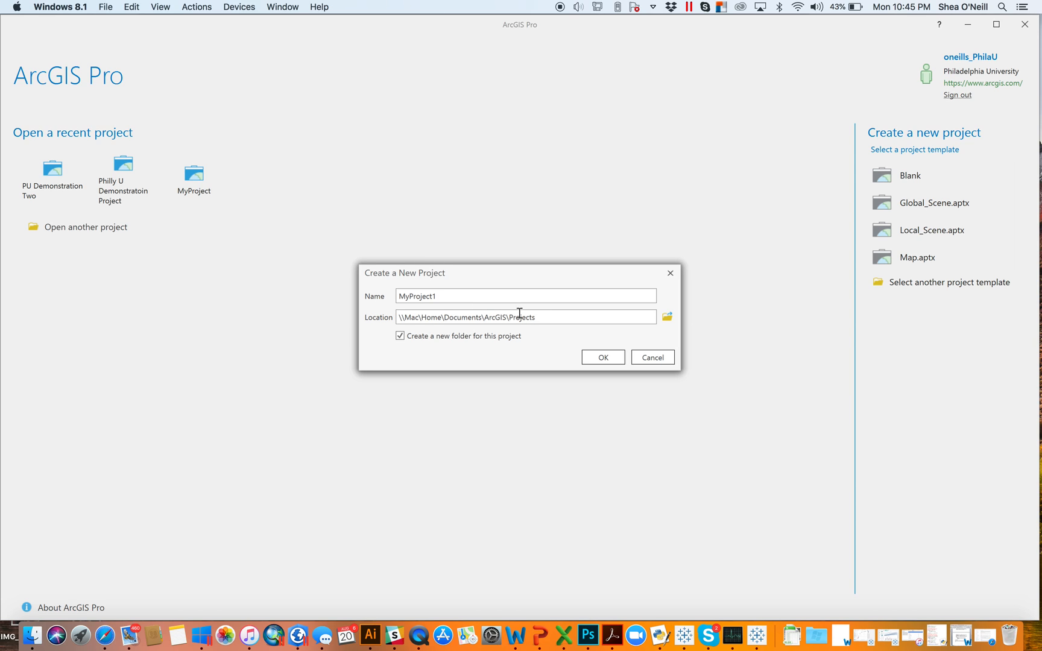
mouse_move(666, 317)
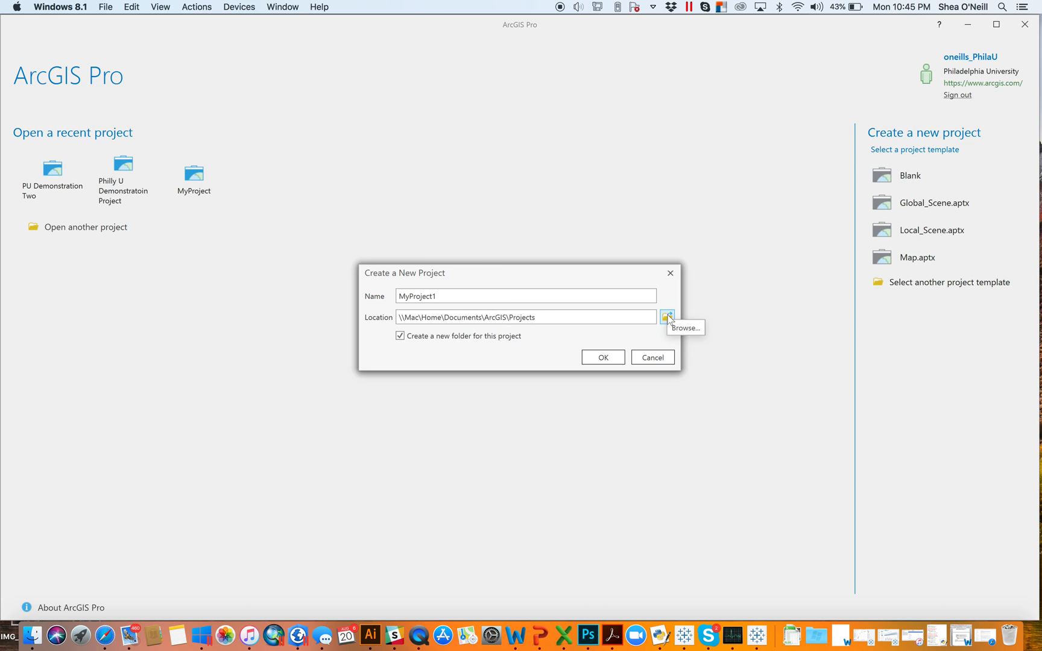
click(667, 317)
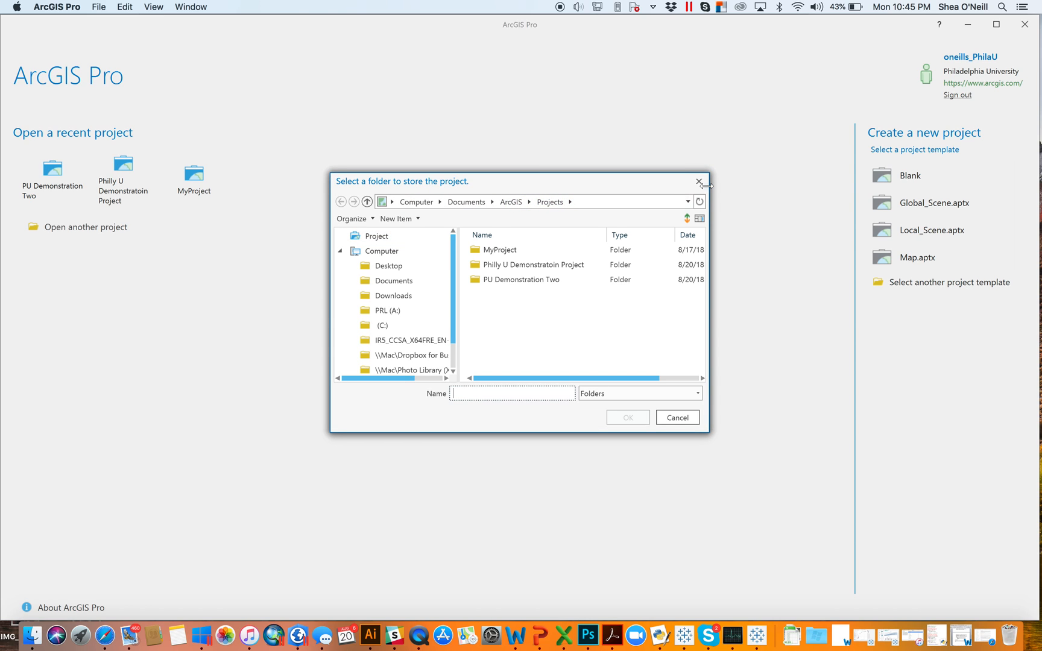
click(698, 182)
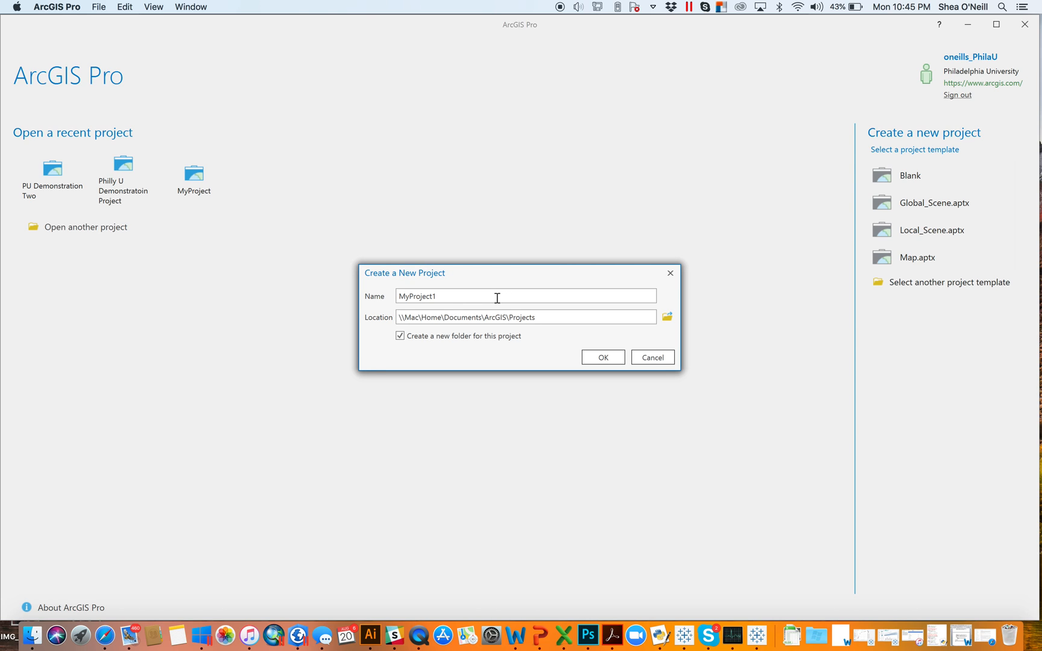
double_click(417, 295)
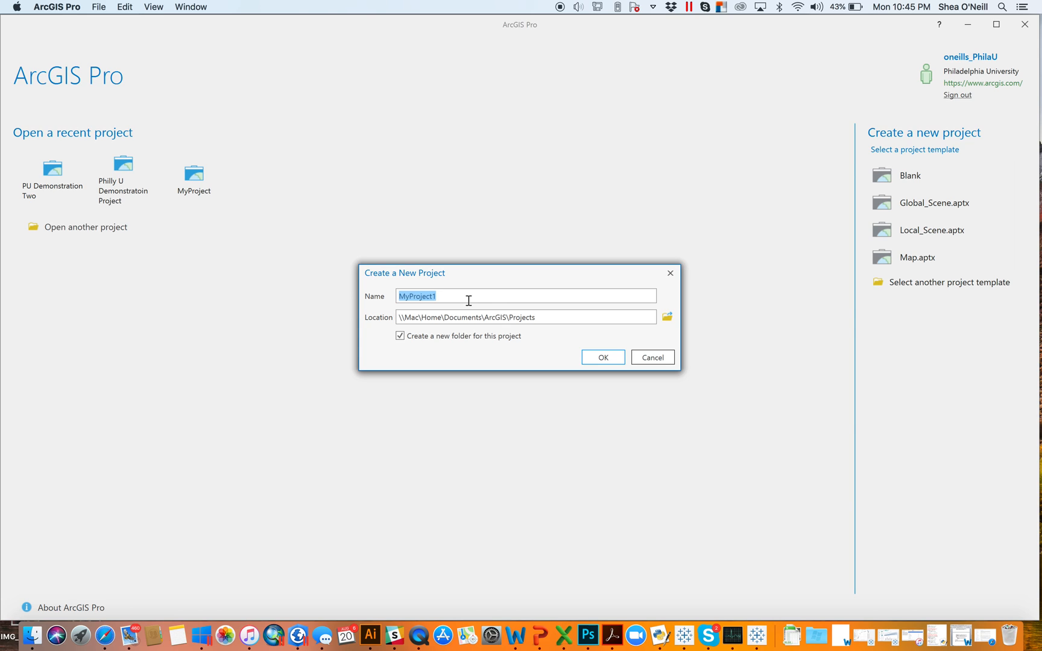
text(Intro to Pro)
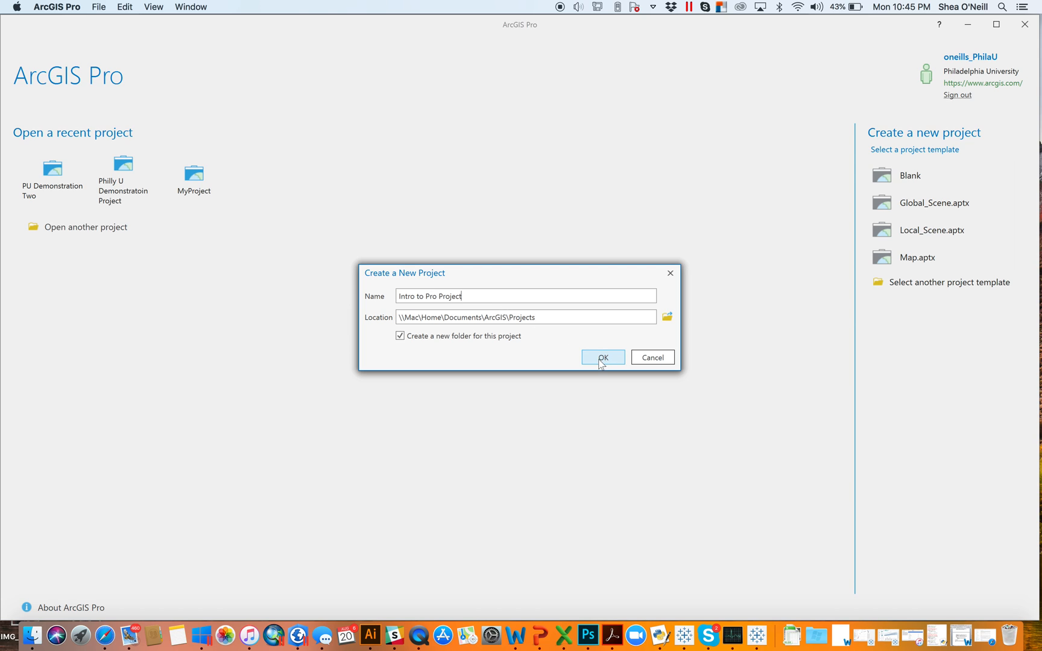
click(601, 357)
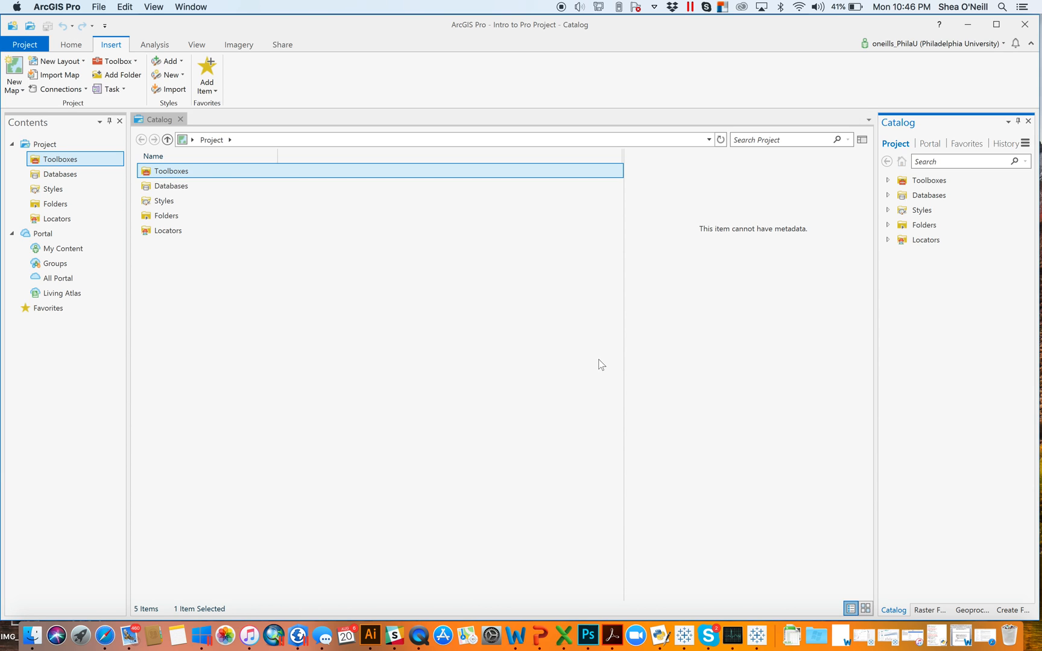
mouse_move(583, 315)
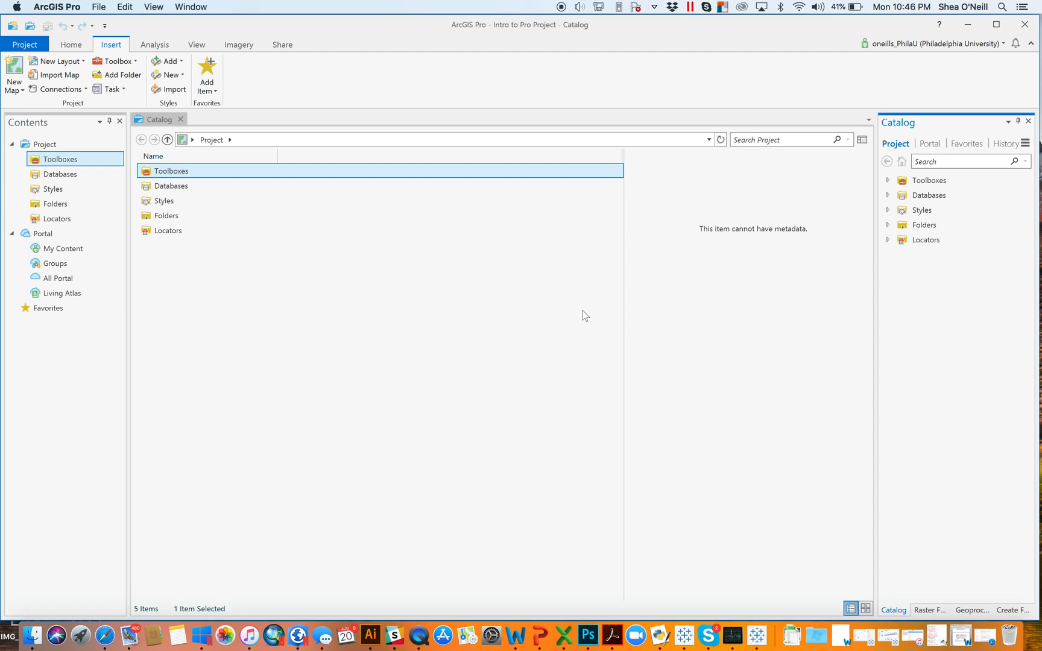
mouse_move(306, 50)
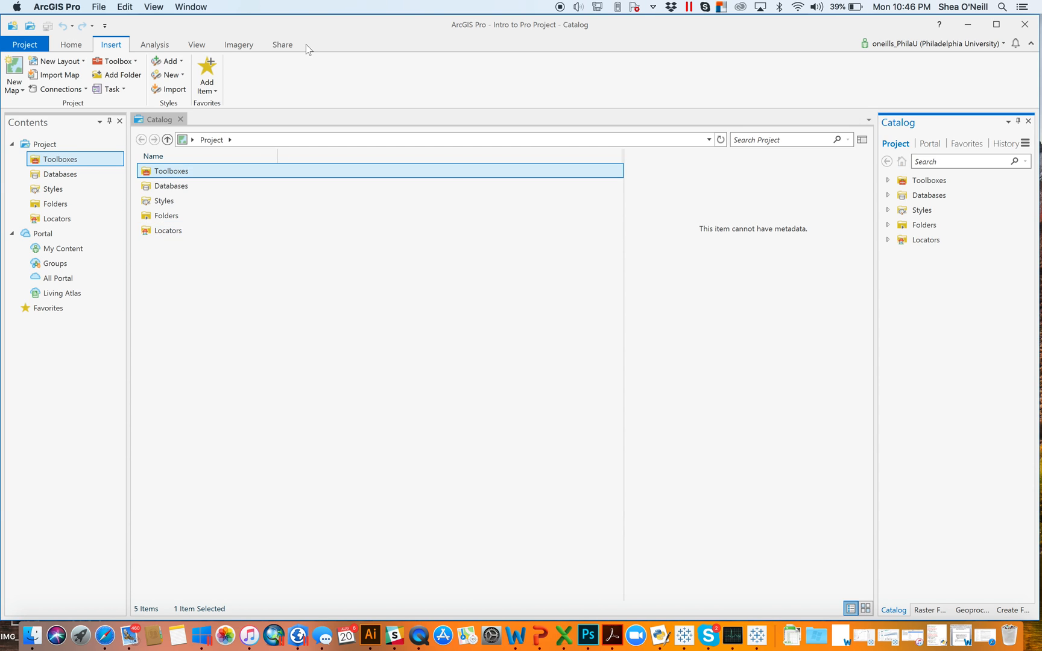
mouse_move(104, 26)
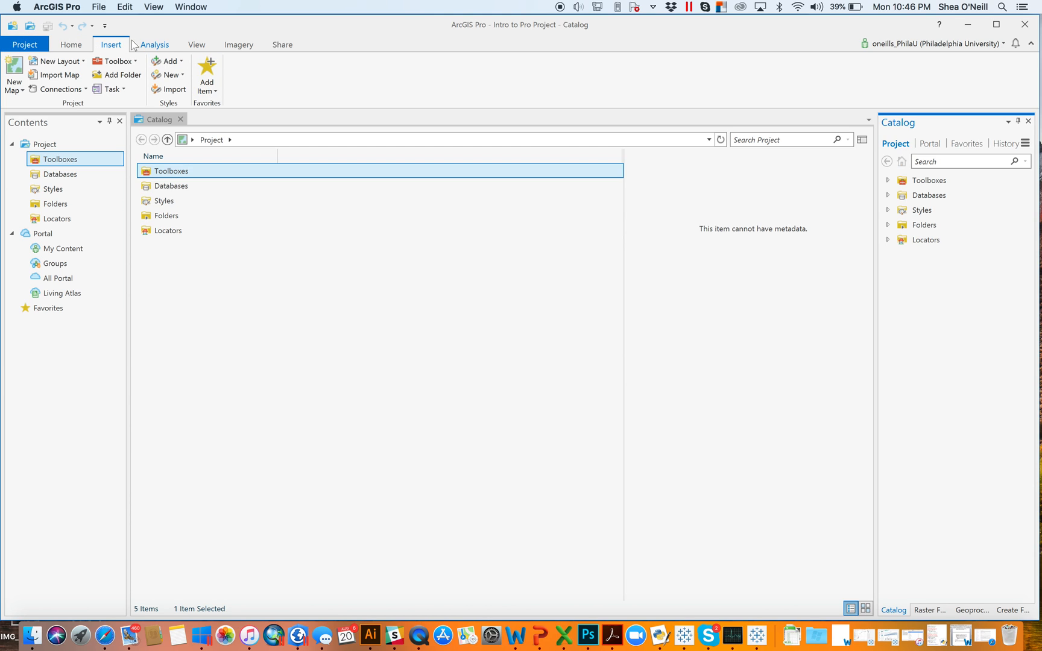
mouse_move(188, 141)
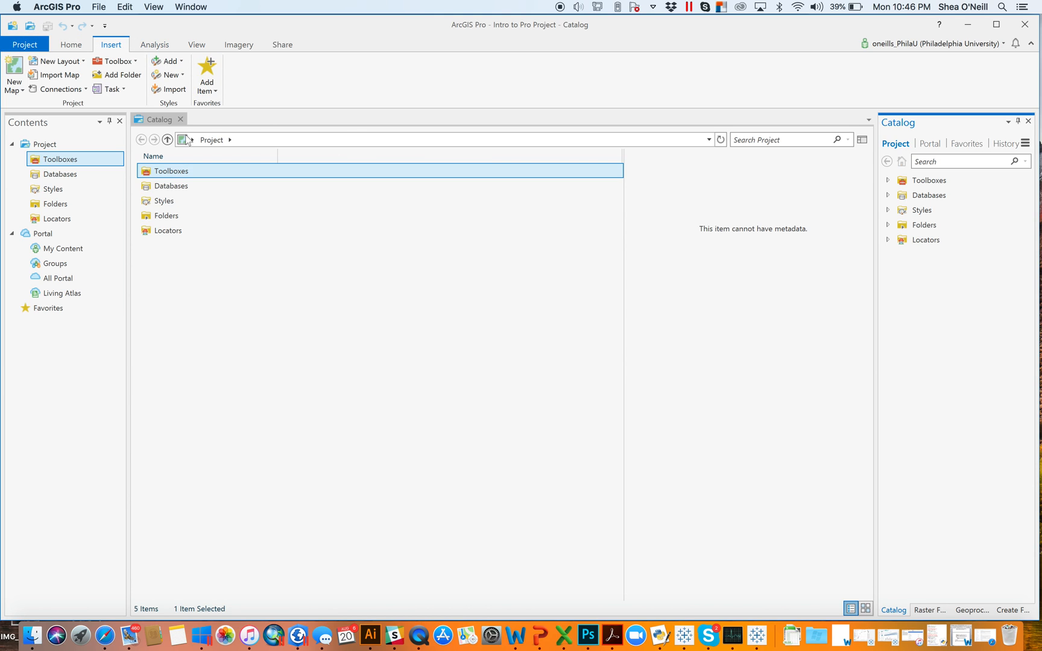
mouse_move(333, 364)
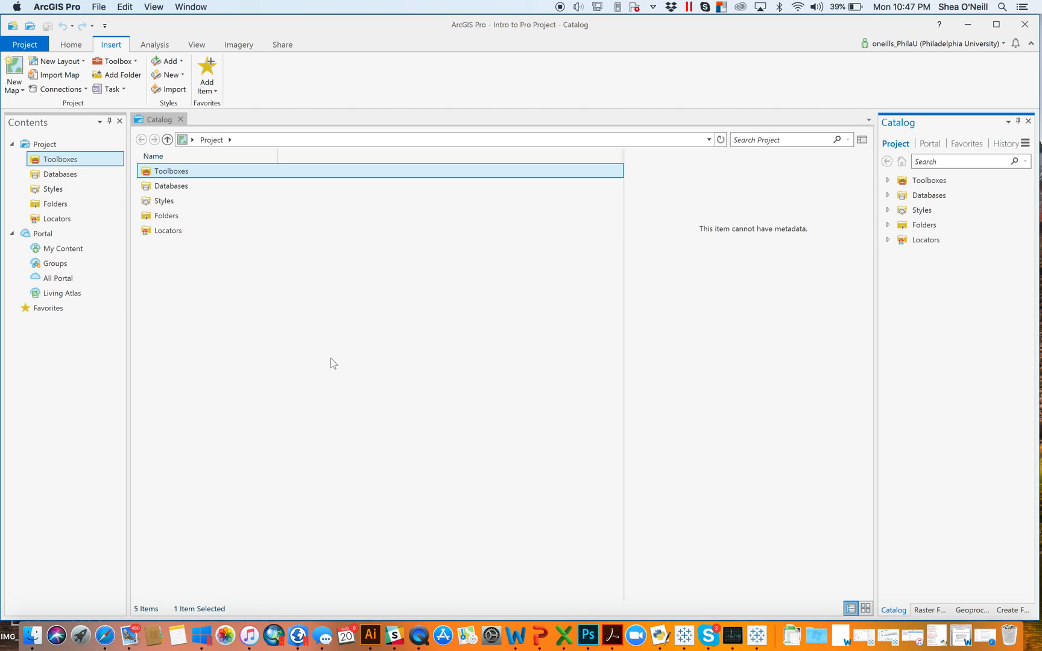
mouse_move(64, 371)
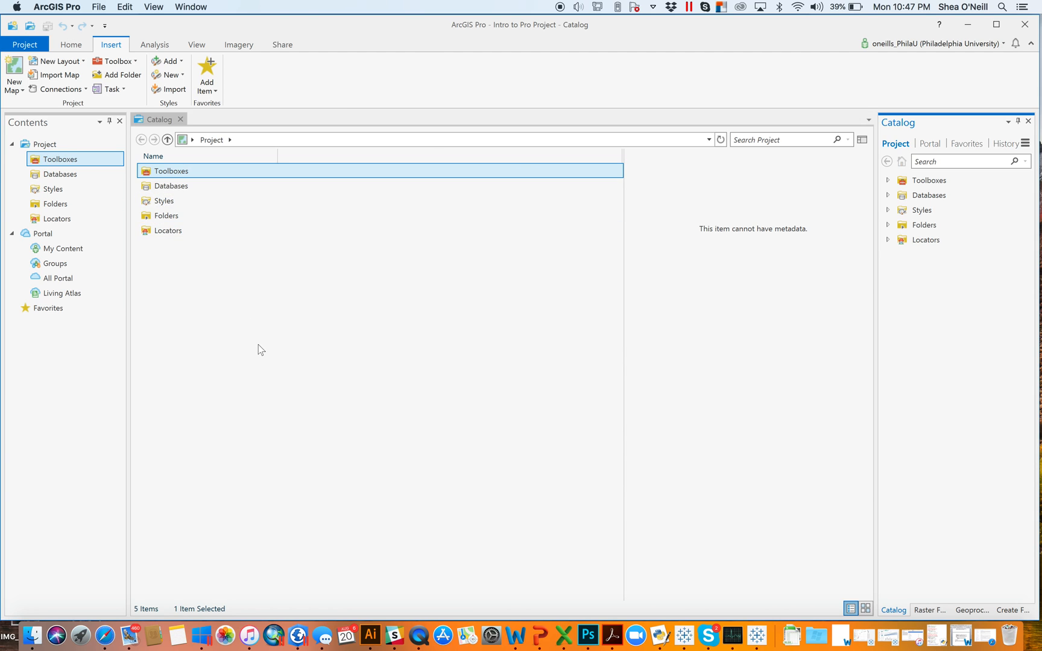
mouse_move(259, 352)
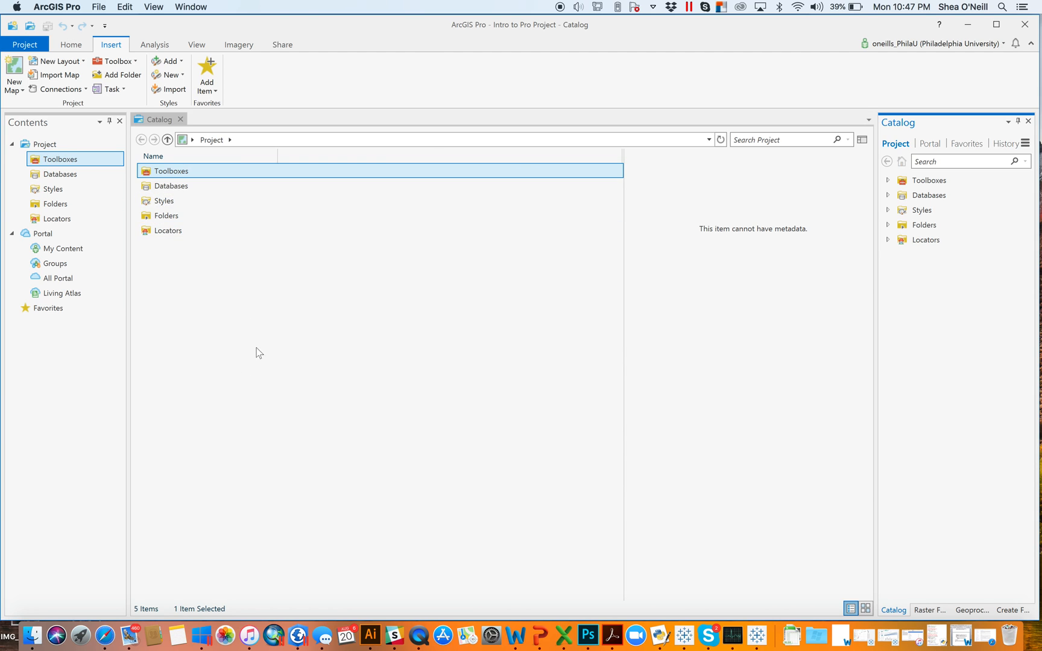
mouse_move(215, 448)
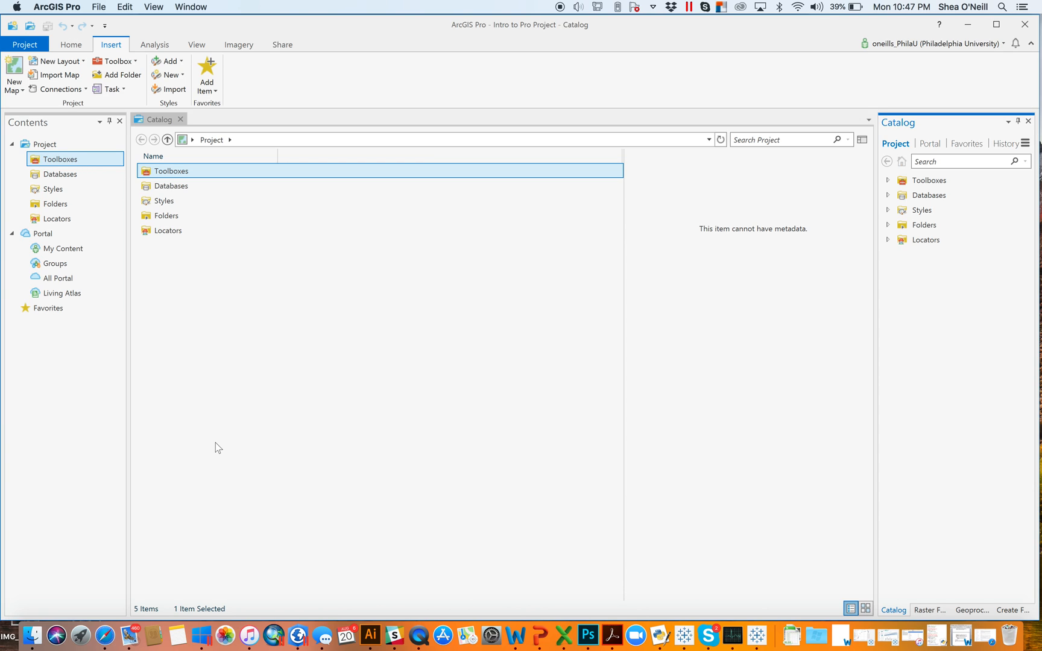
mouse_move(319, 417)
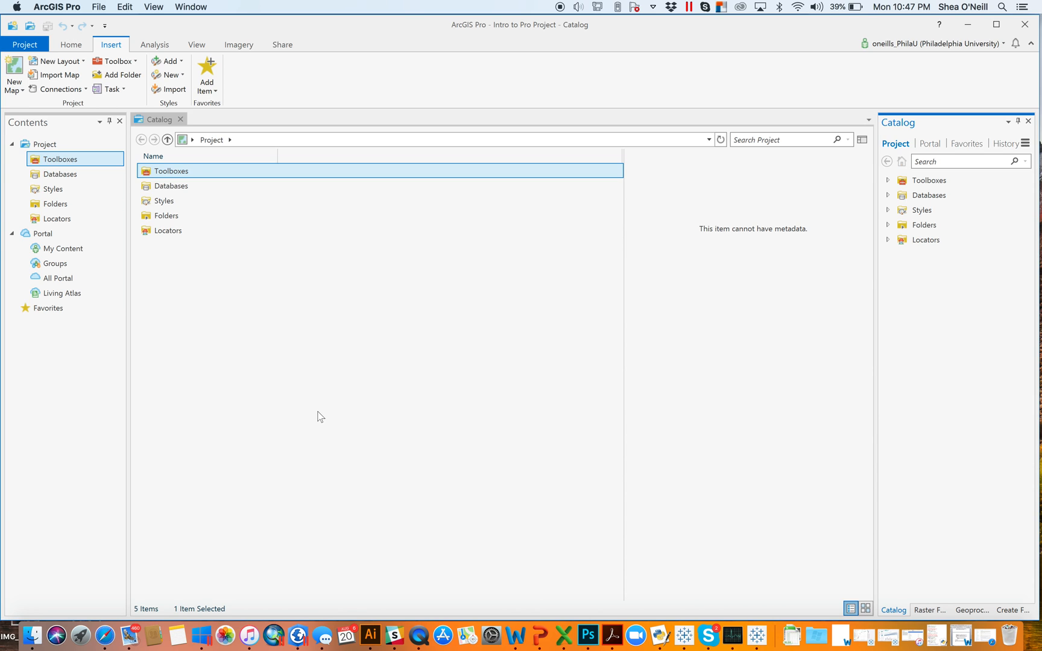
mouse_move(297, 248)
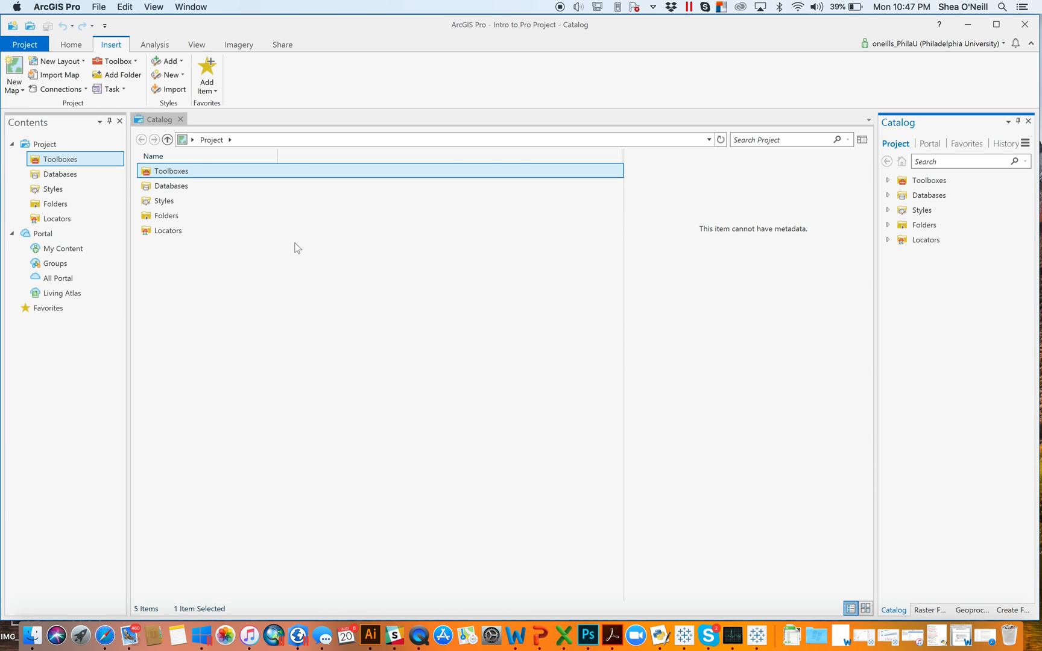
mouse_move(596, 172)
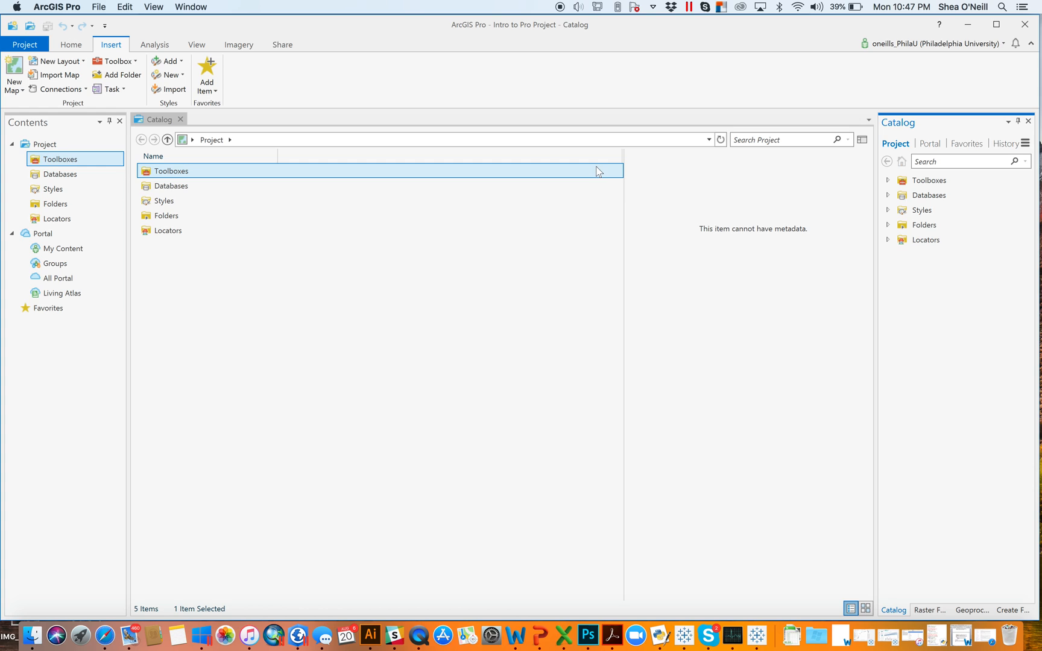
mouse_move(404, 129)
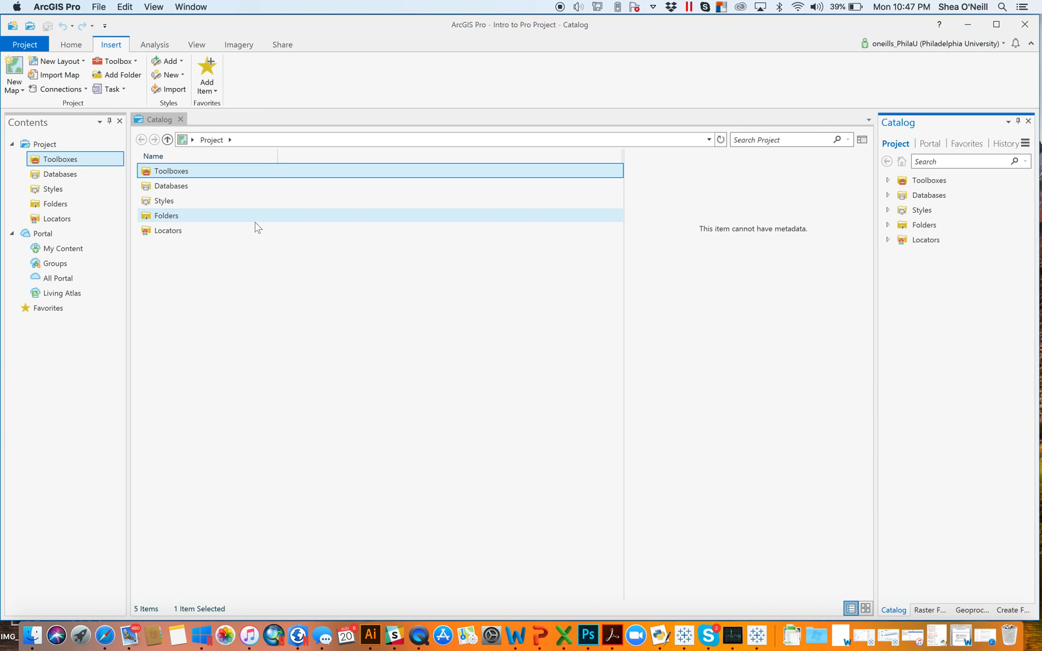
Step: Let the new project load into the Catalog view with its Contents and Catalog panes
click(168, 229)
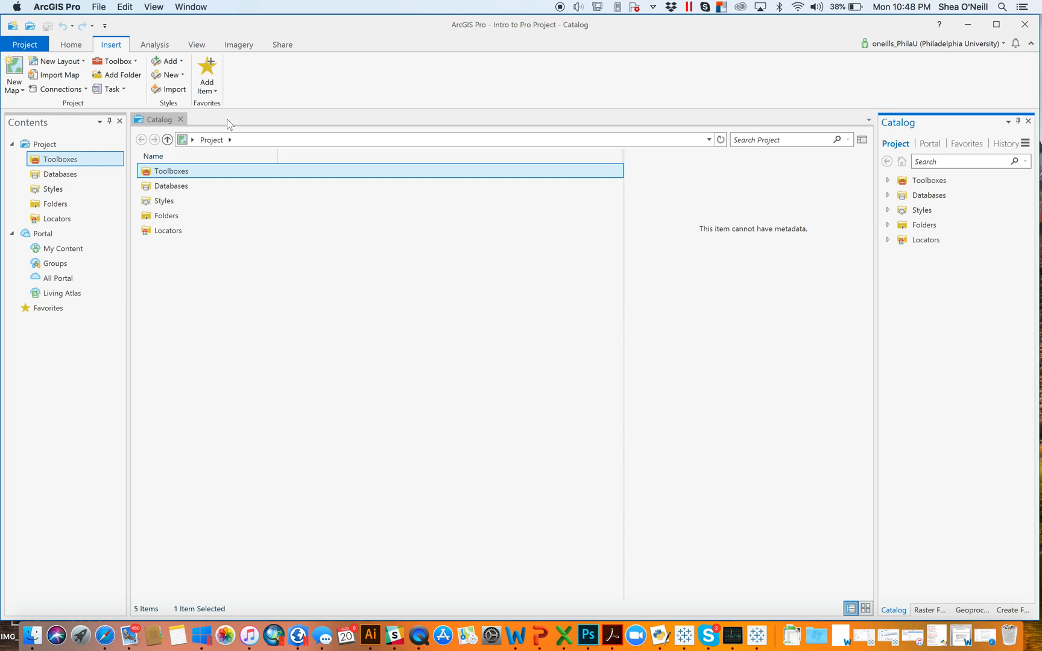
mouse_move(870, 191)
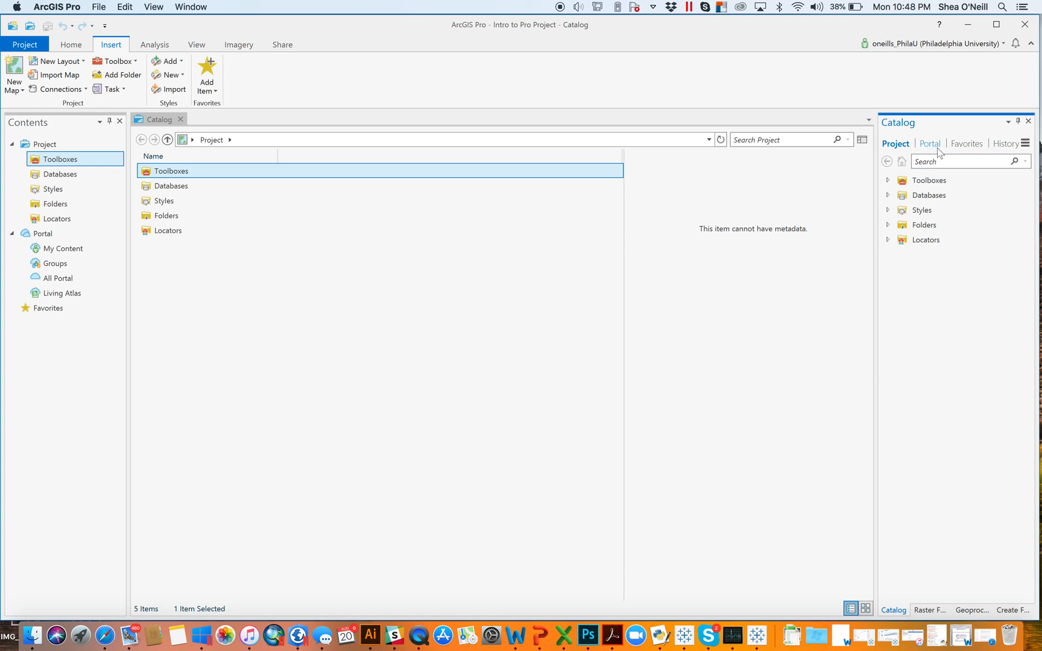
mouse_move(937, 151)
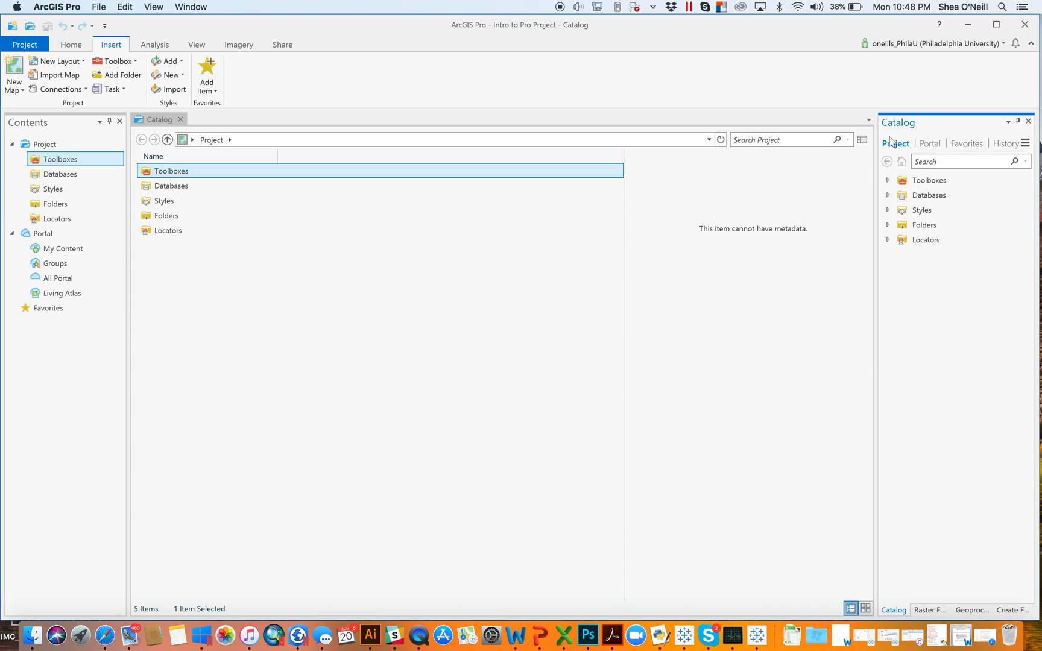
mouse_move(272, 636)
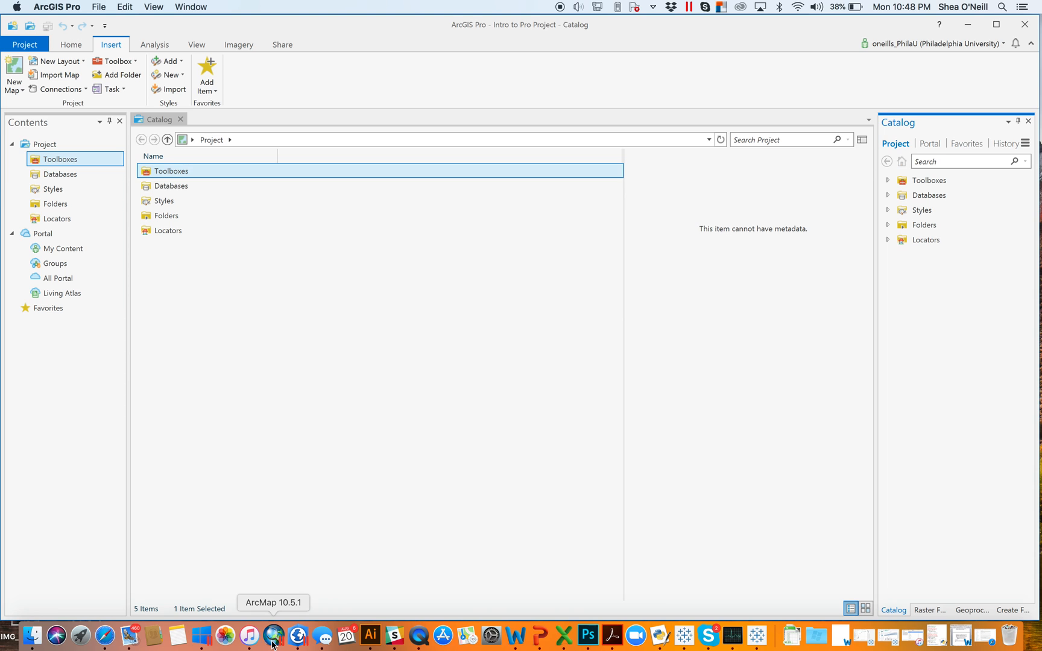
Step: Launch ArcMap alongside Pro, then expand Toolboxes to reveal Intro to Pro Project.tbx
click(272, 636)
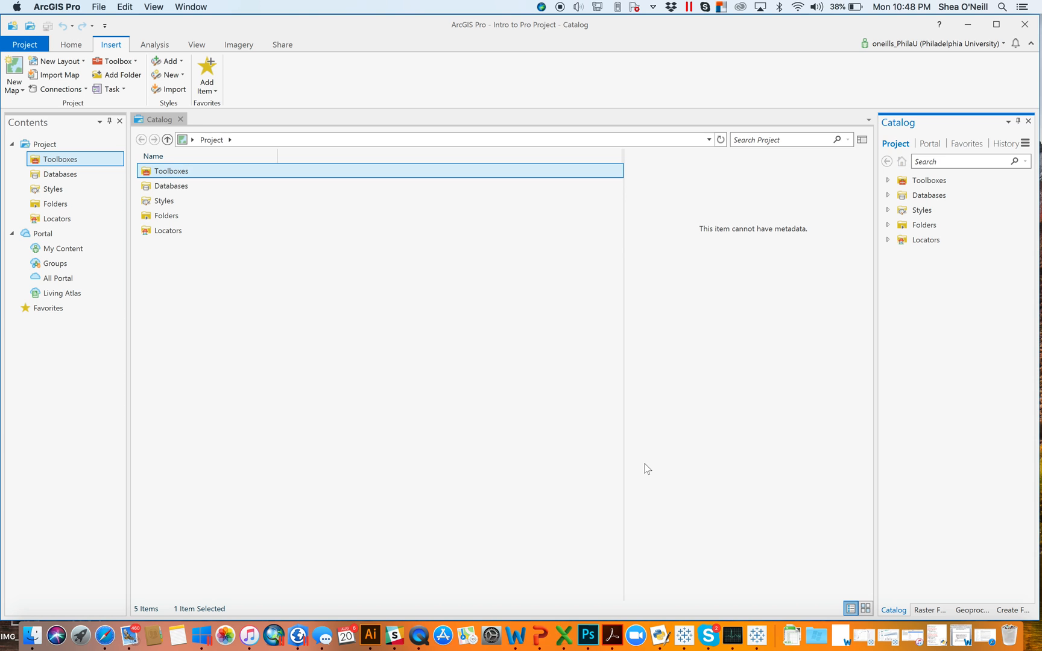
mouse_move(835, 45)
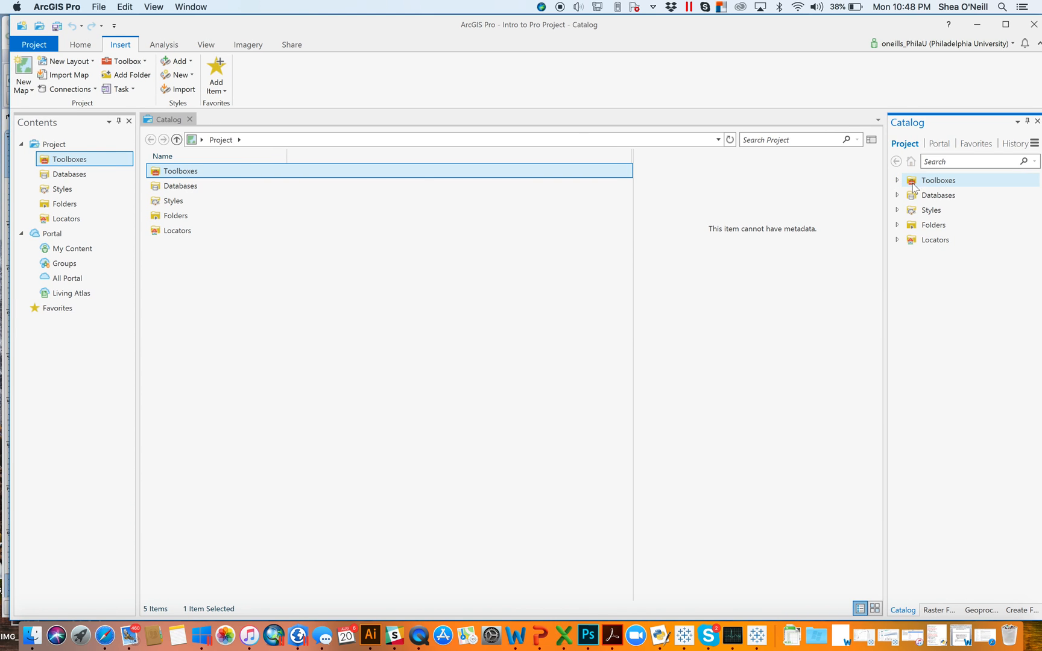
mouse_move(912, 187)
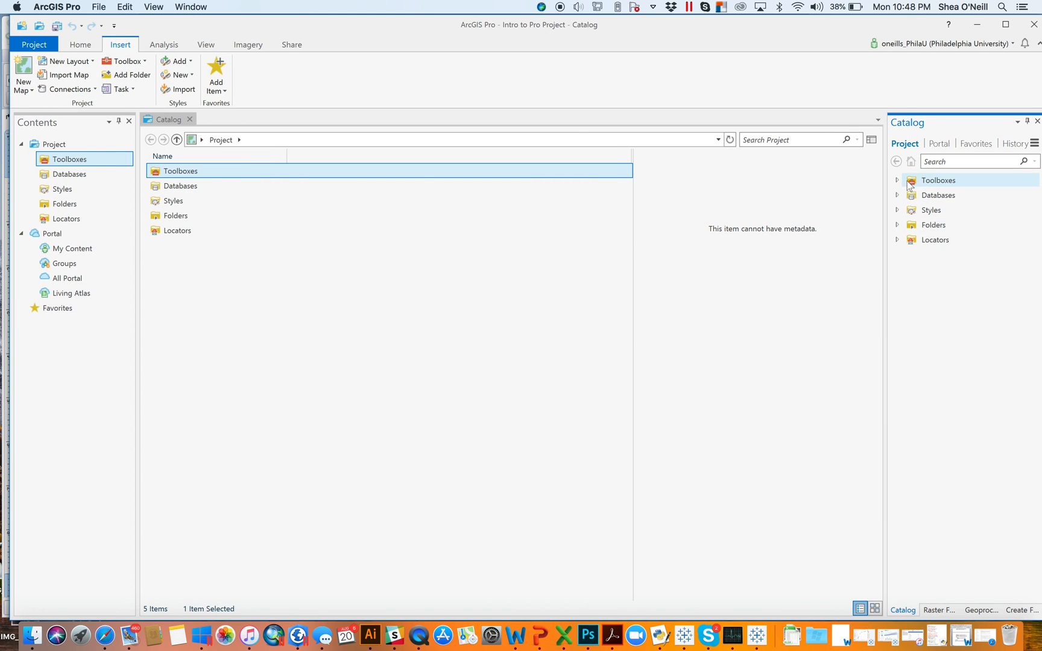
click(897, 181)
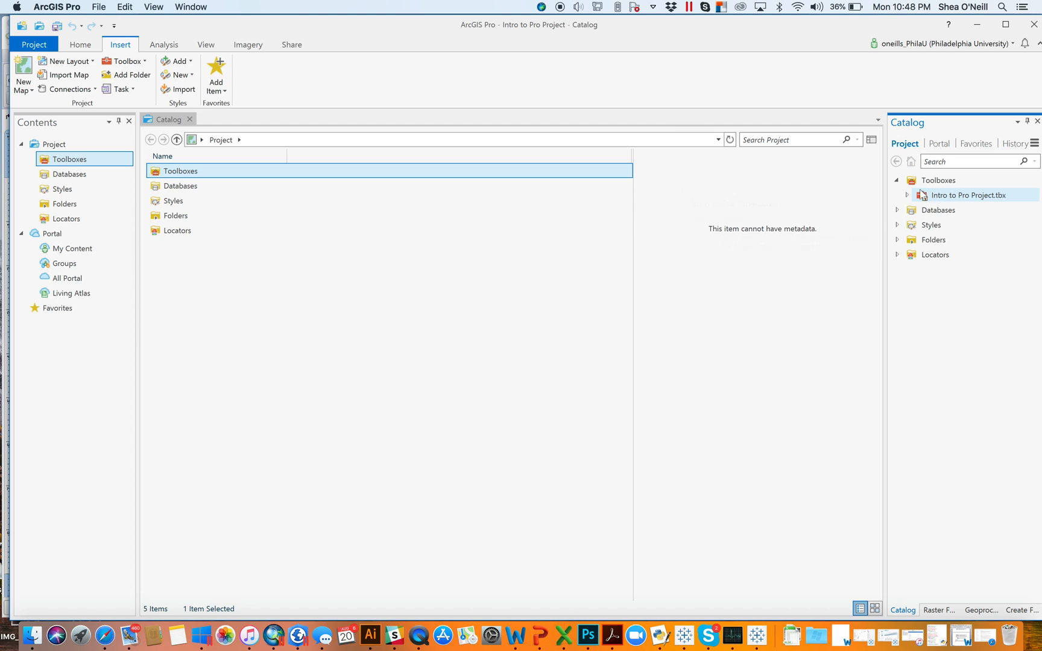
mouse_move(943, 196)
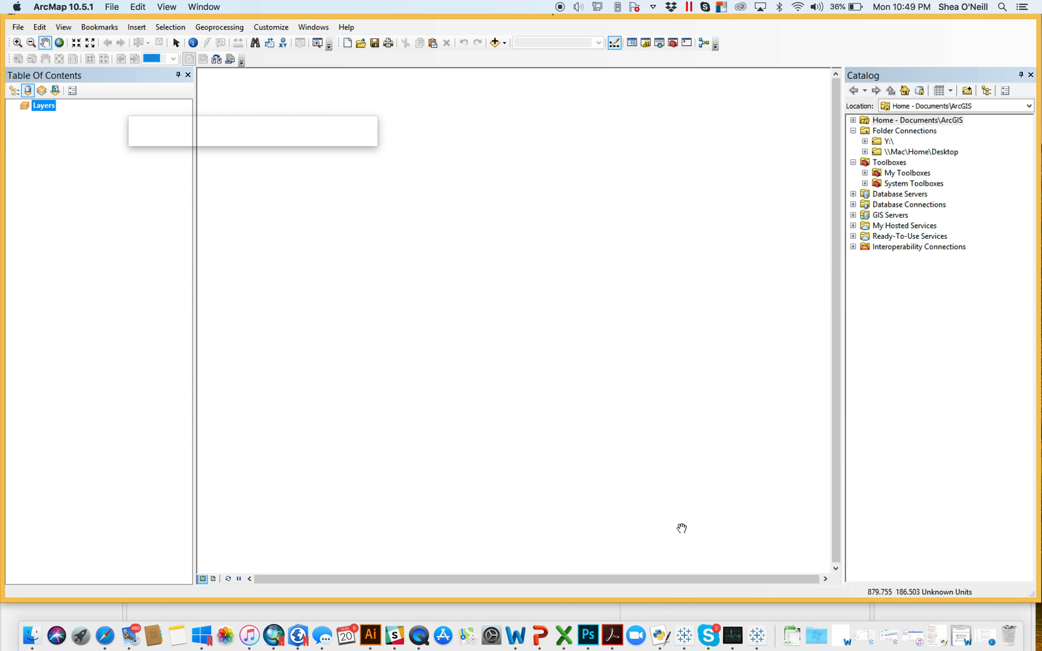
mouse_move(874, 25)
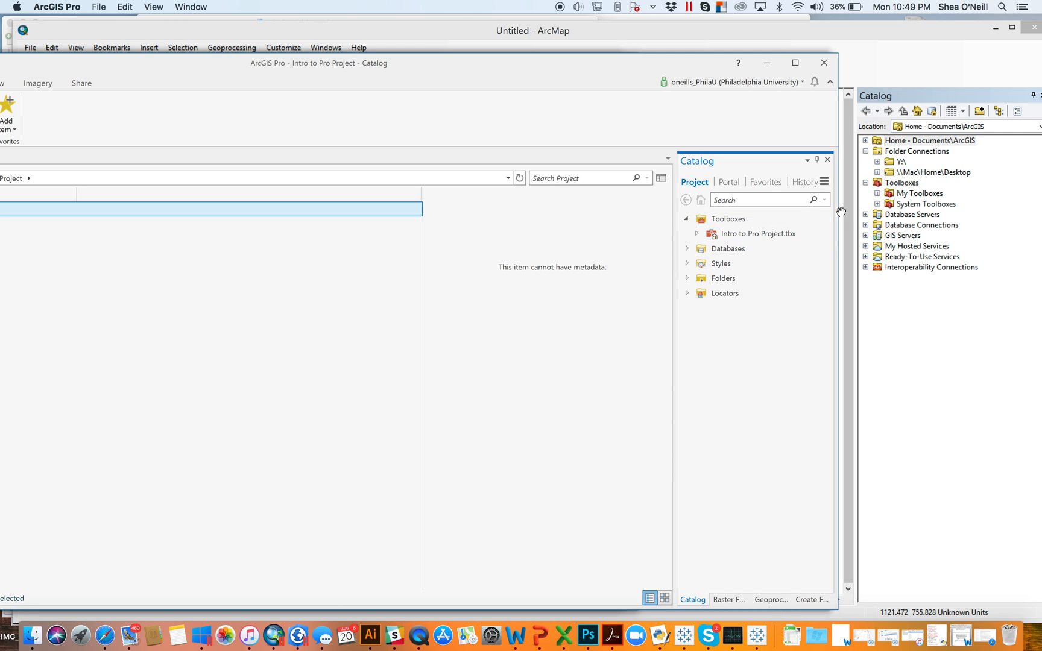
mouse_move(744, 229)
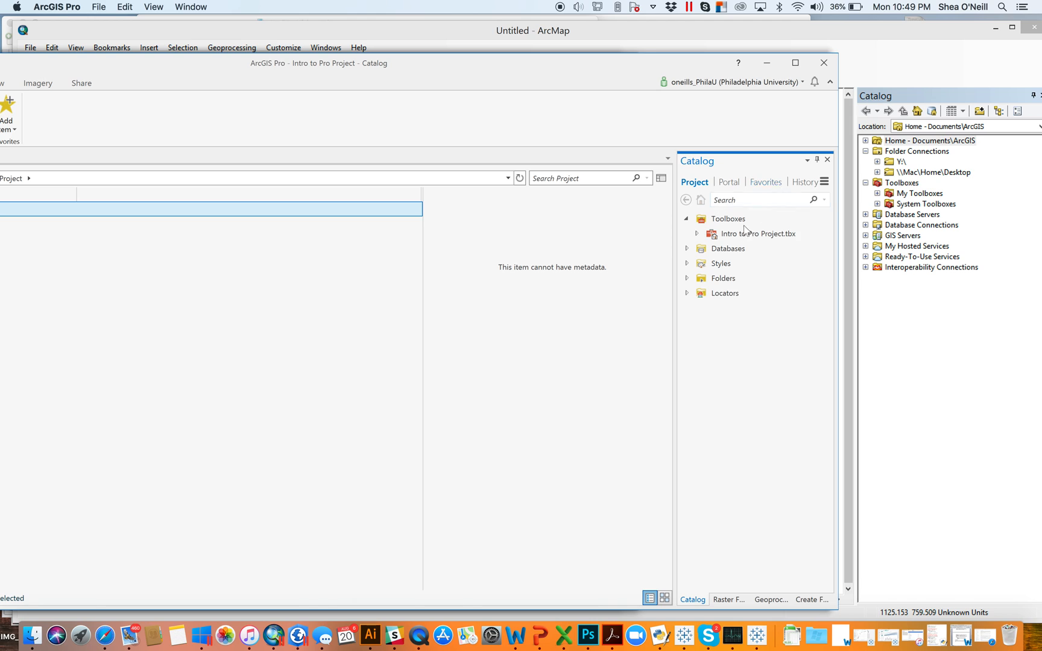
Step: Expand the project's Folders and Locators, then bring ArcGIS Pro back in front of ArcMap
click(727, 248)
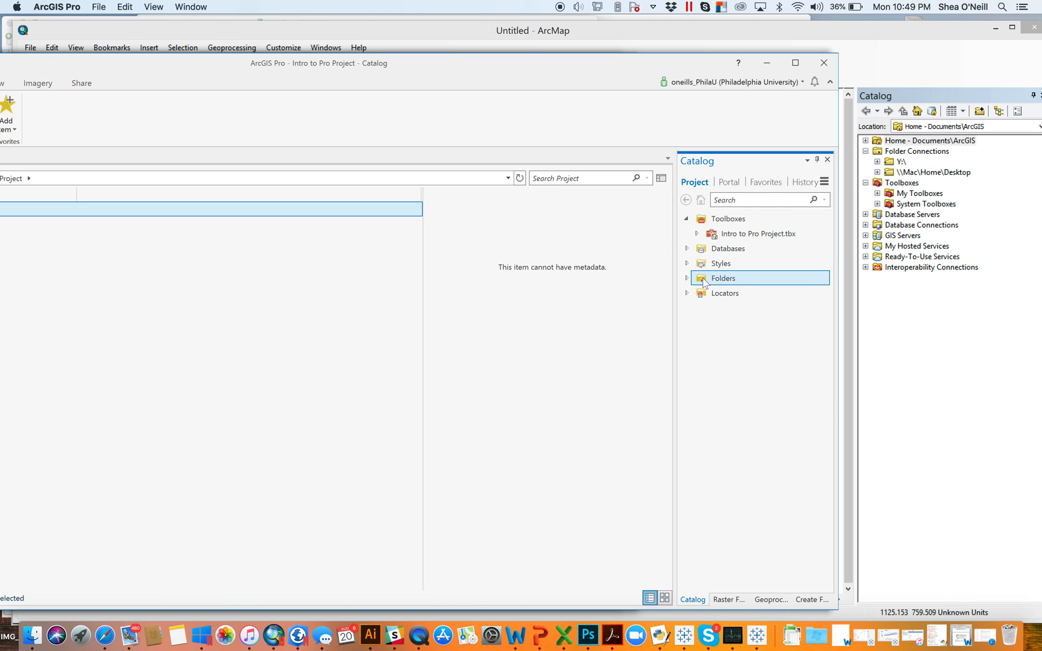
click(686, 278)
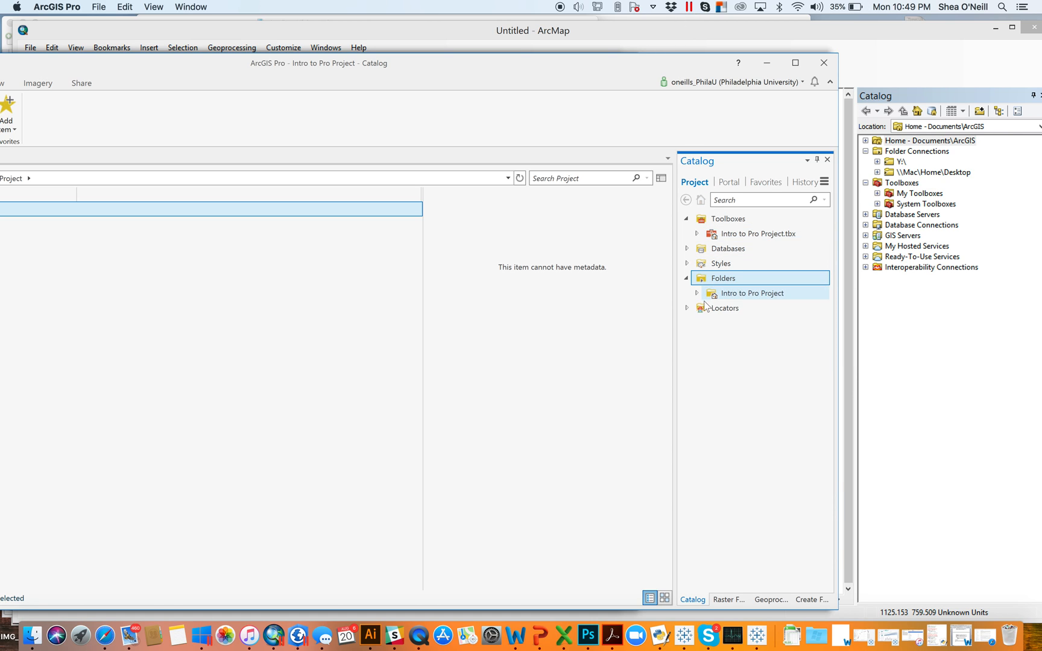
click(687, 307)
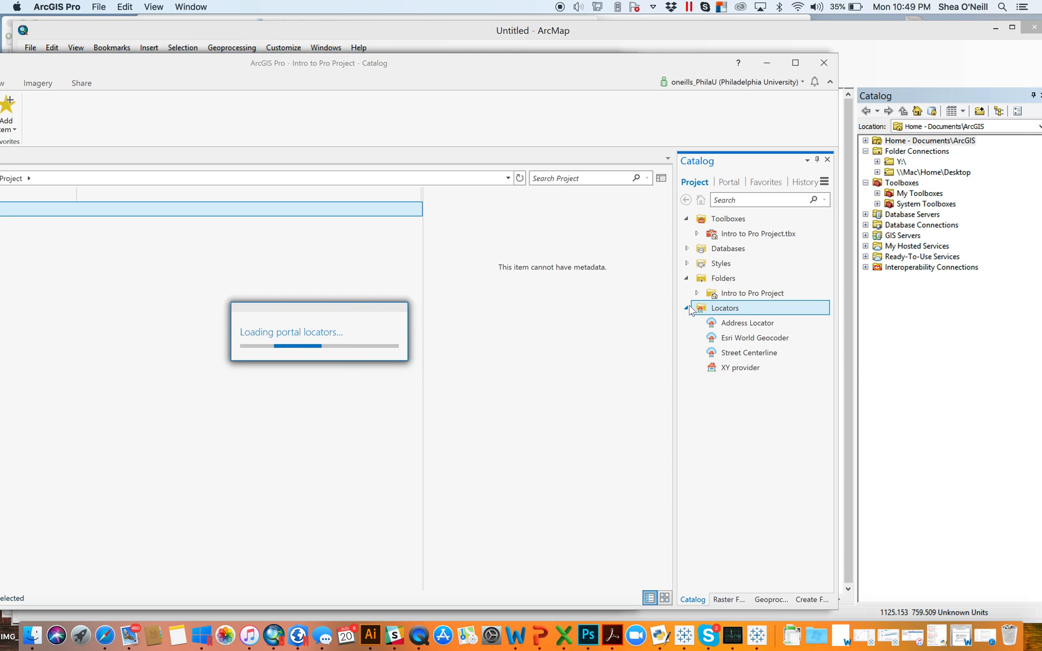
click(754, 337)
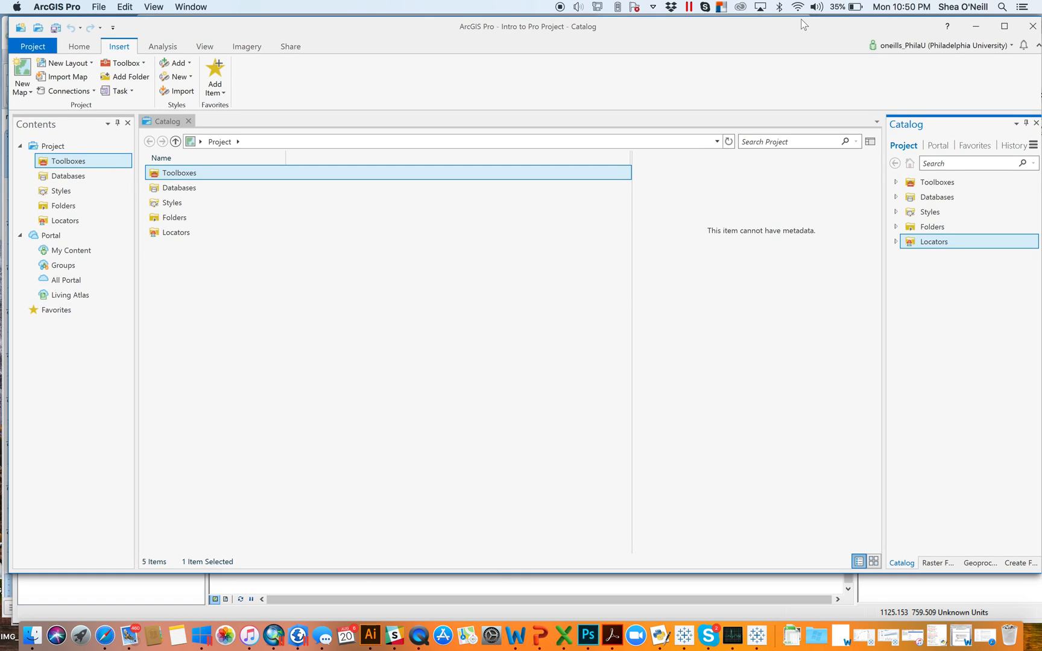
click(936, 145)
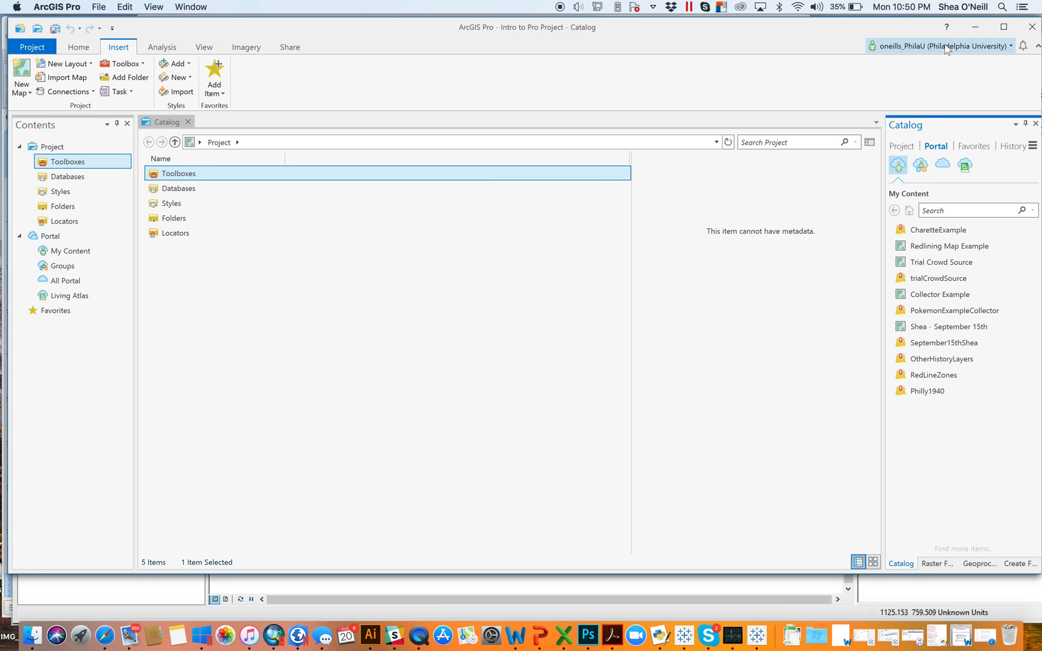
mouse_move(942, 46)
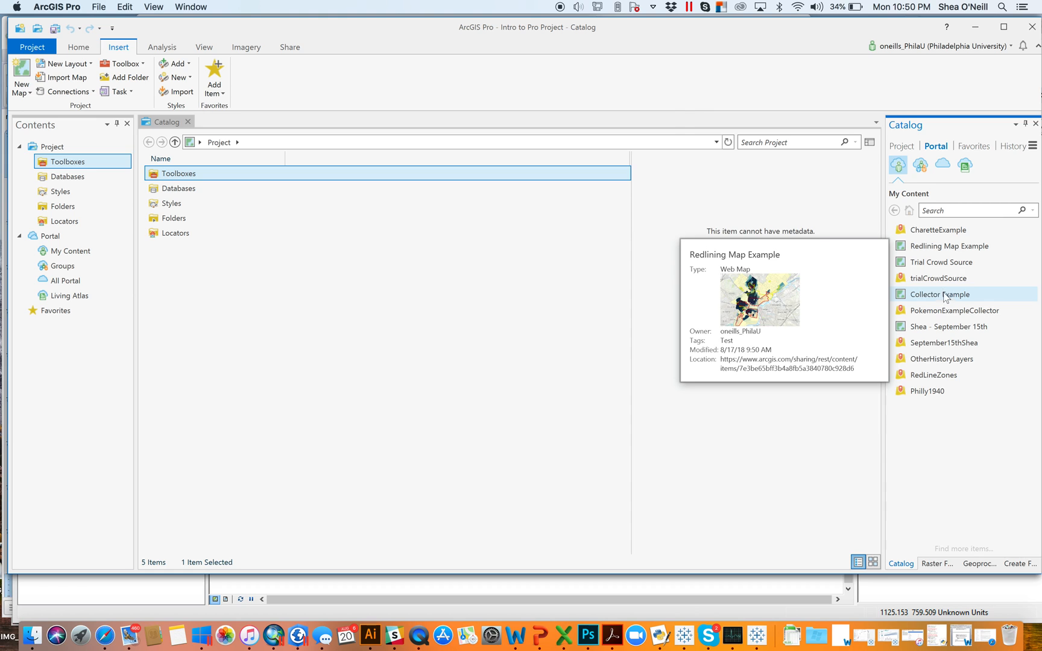
mouse_move(940, 261)
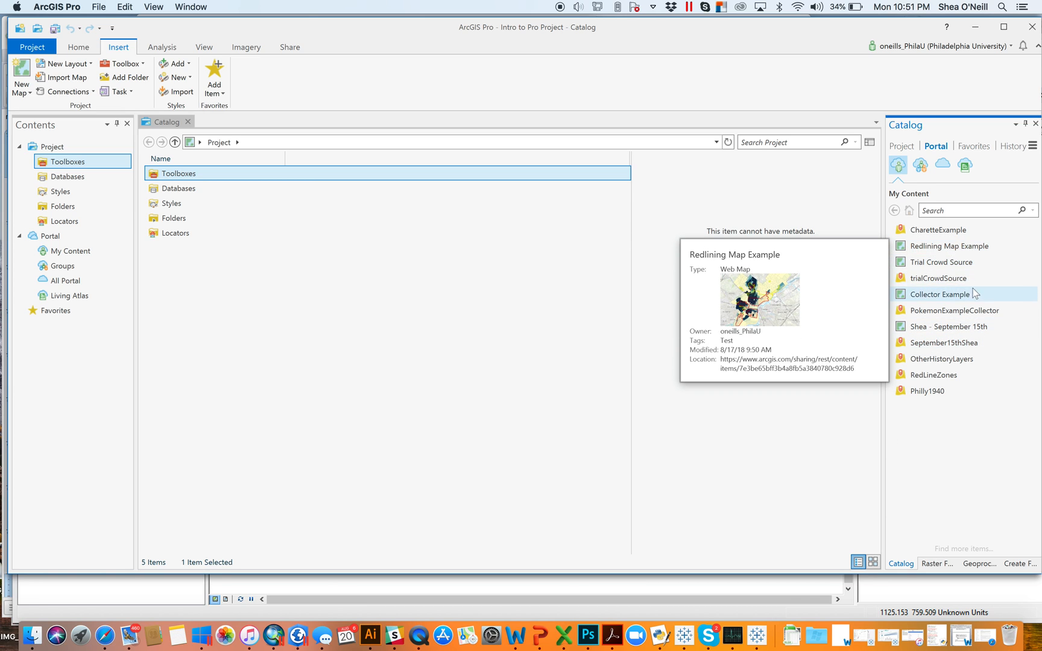
mouse_move(835, 184)
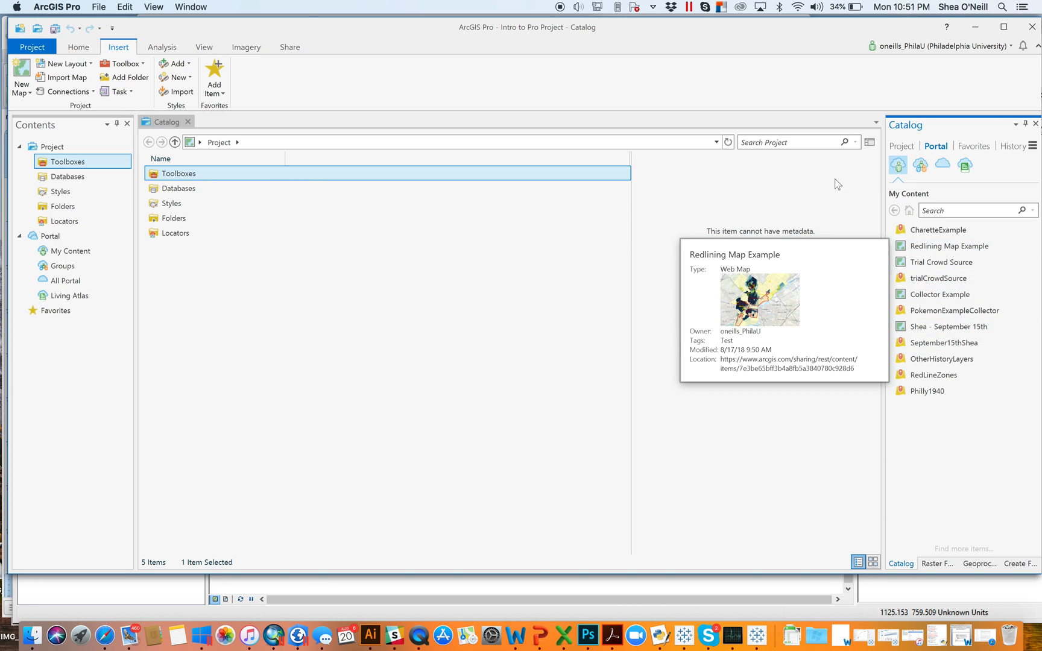
mouse_move(948, 246)
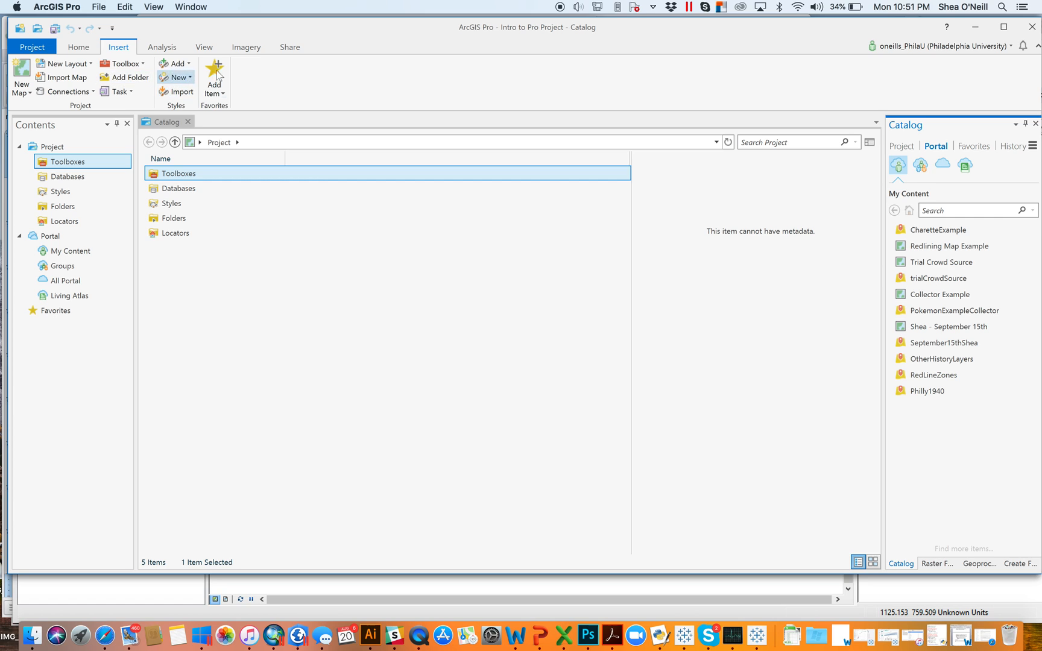
mouse_move(100, 85)
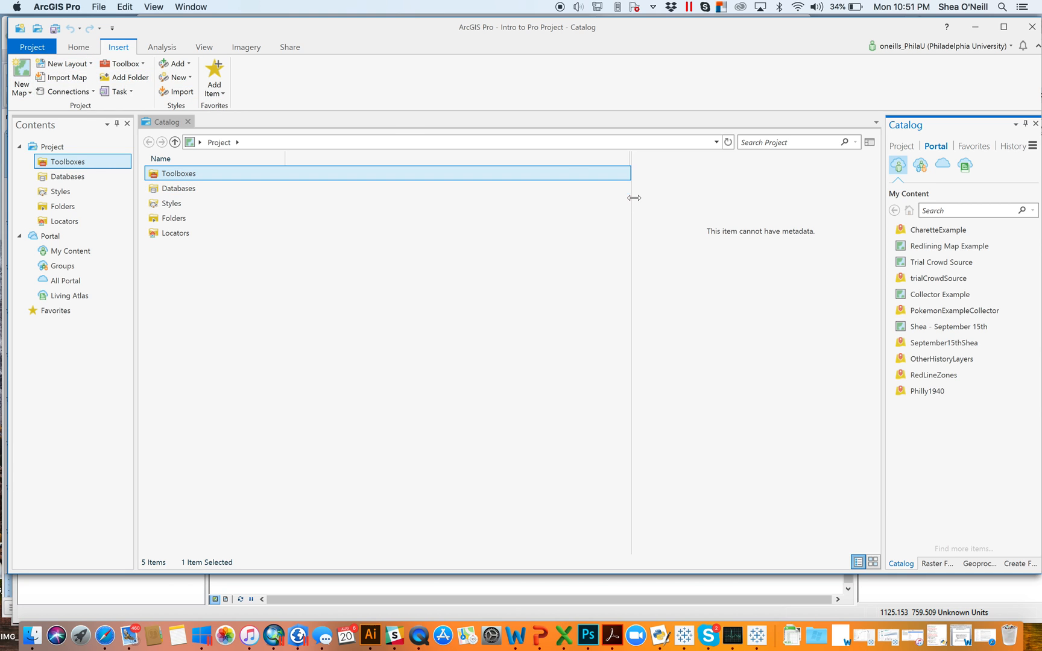
mouse_move(939, 278)
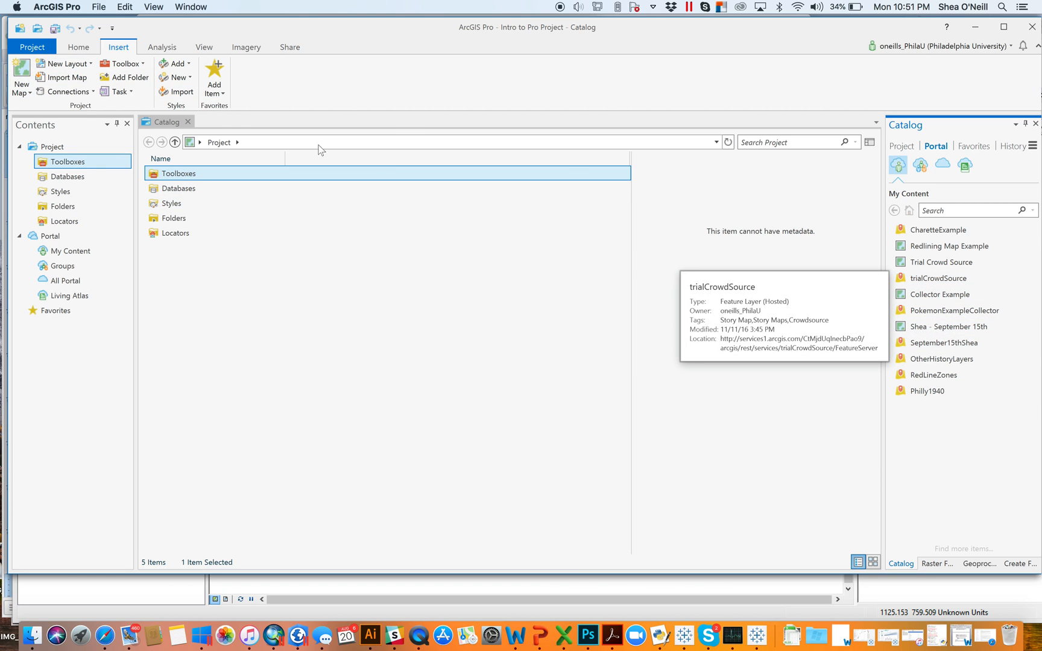
mouse_move(208, 130)
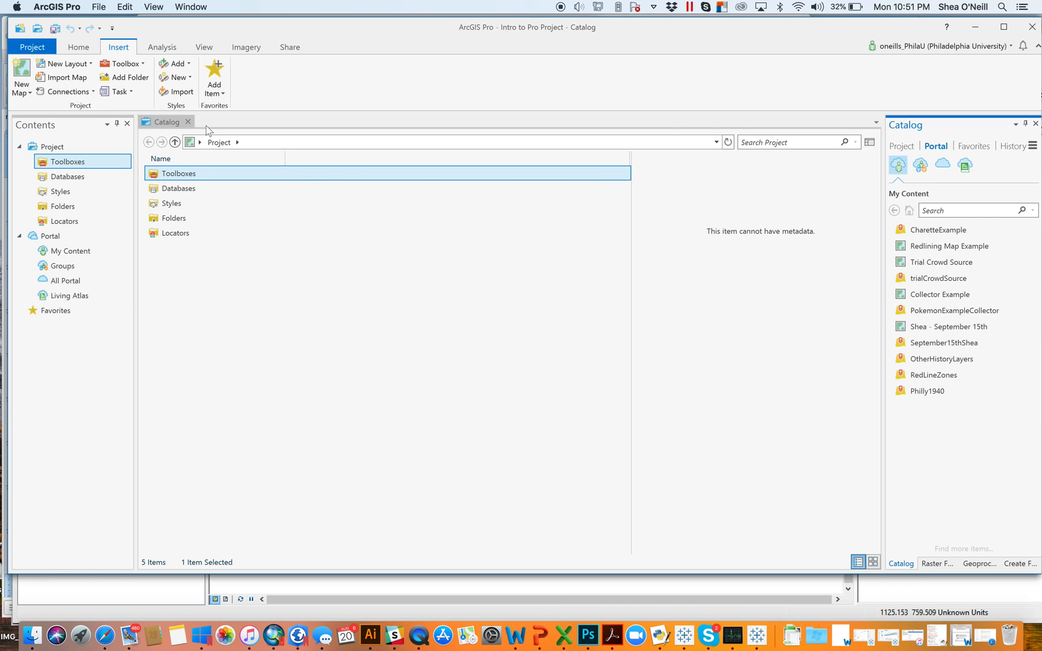
mouse_move(318, 115)
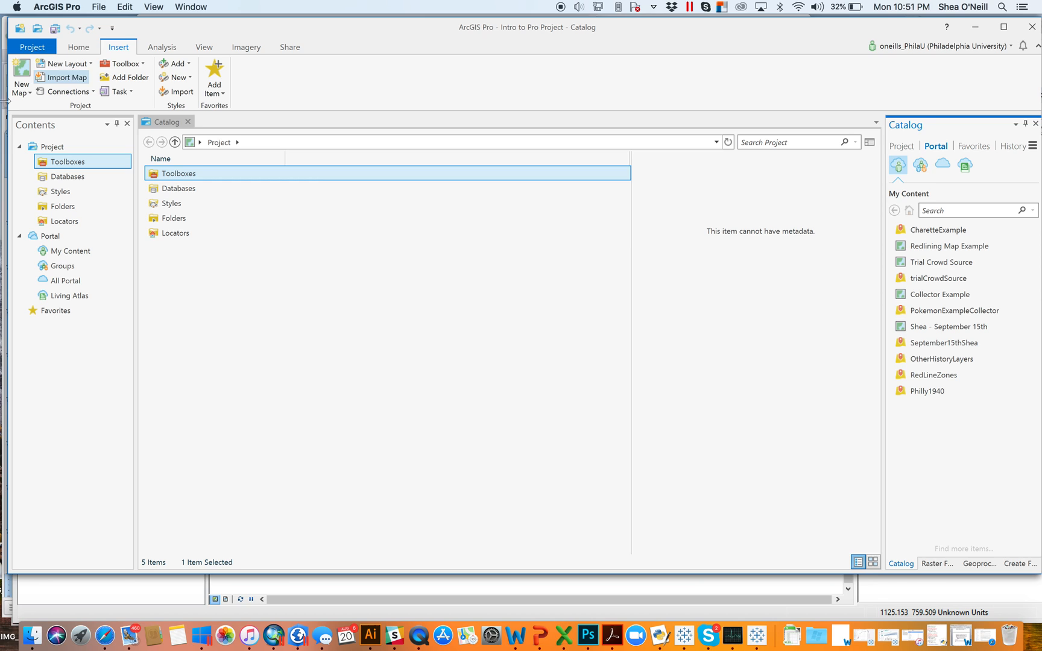
mouse_move(20, 75)
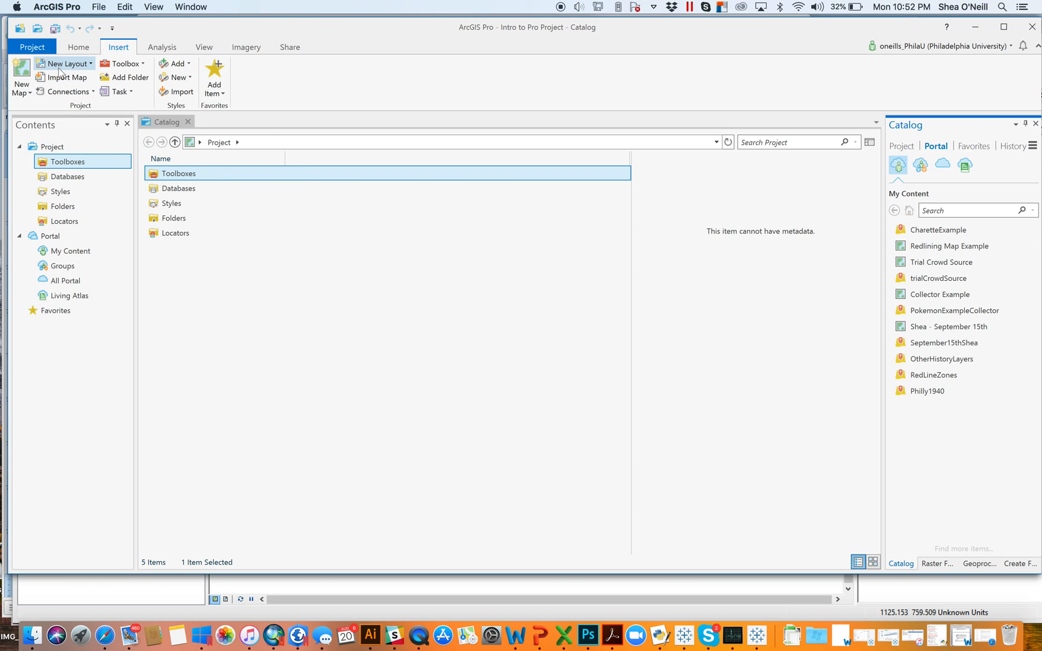
mouse_move(67, 63)
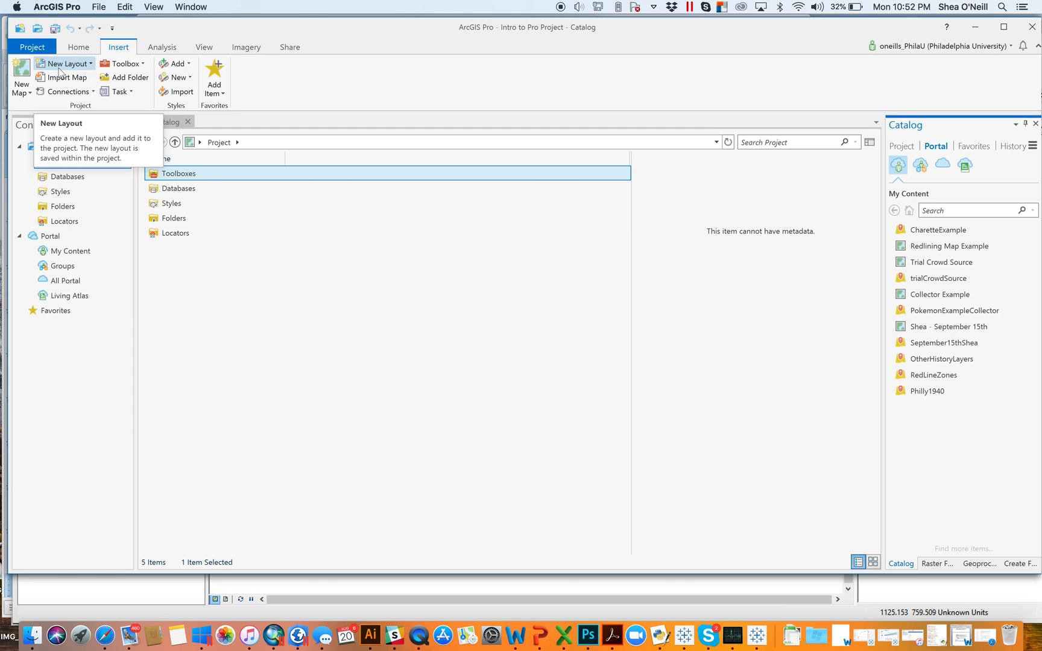
mouse_move(67, 77)
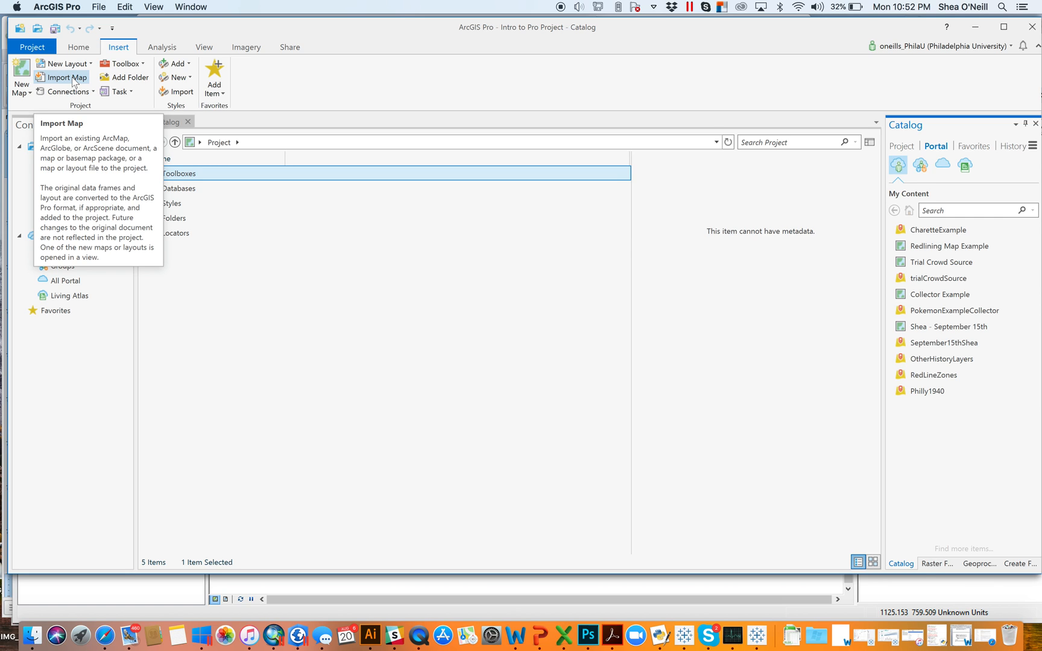
mouse_move(66, 91)
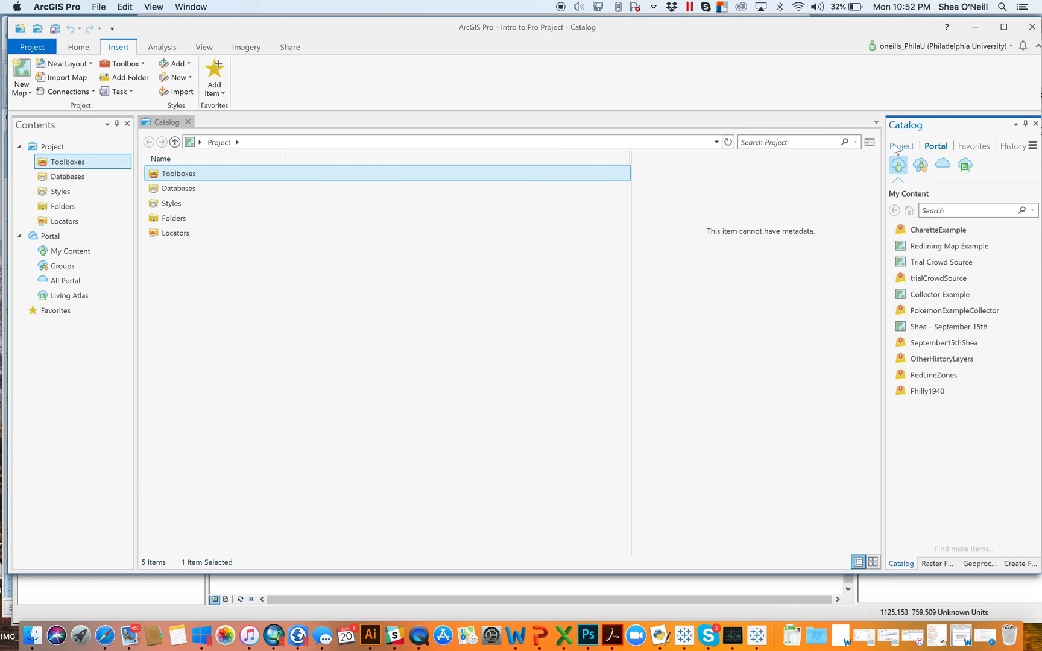
Step: Return the Catalog pane to project items and show the Insert tab's commands
click(901, 145)
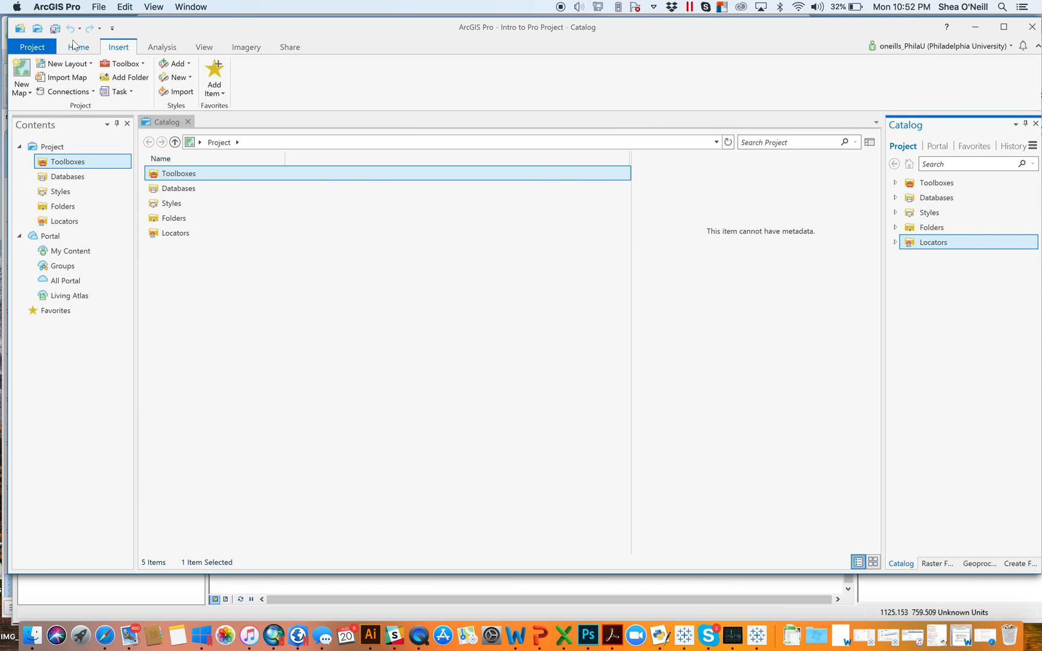
mouse_move(124, 64)
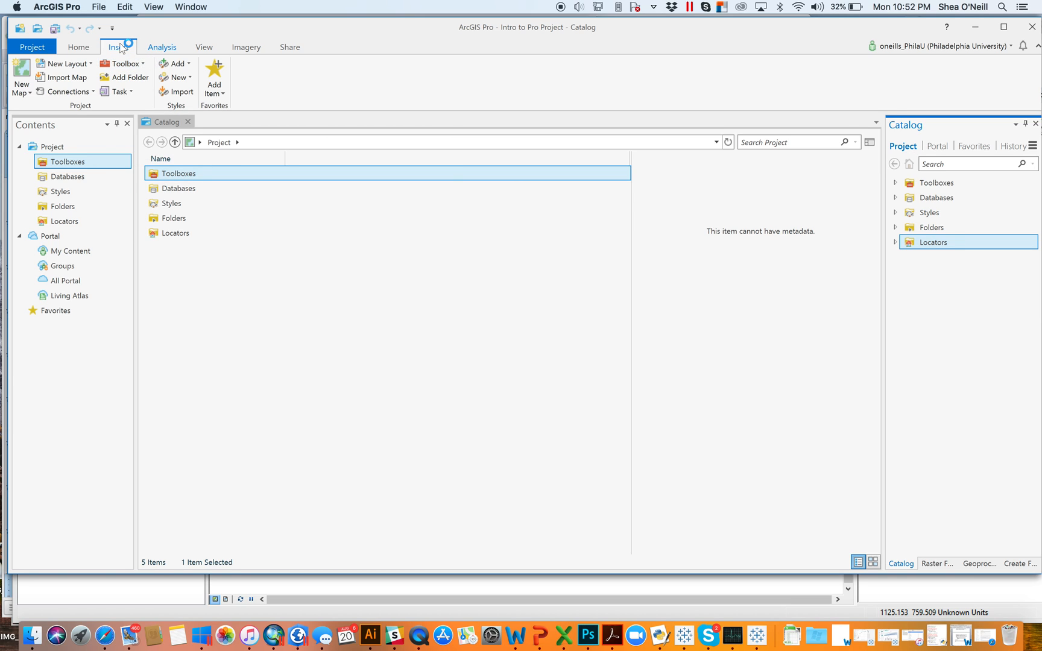
click(161, 47)
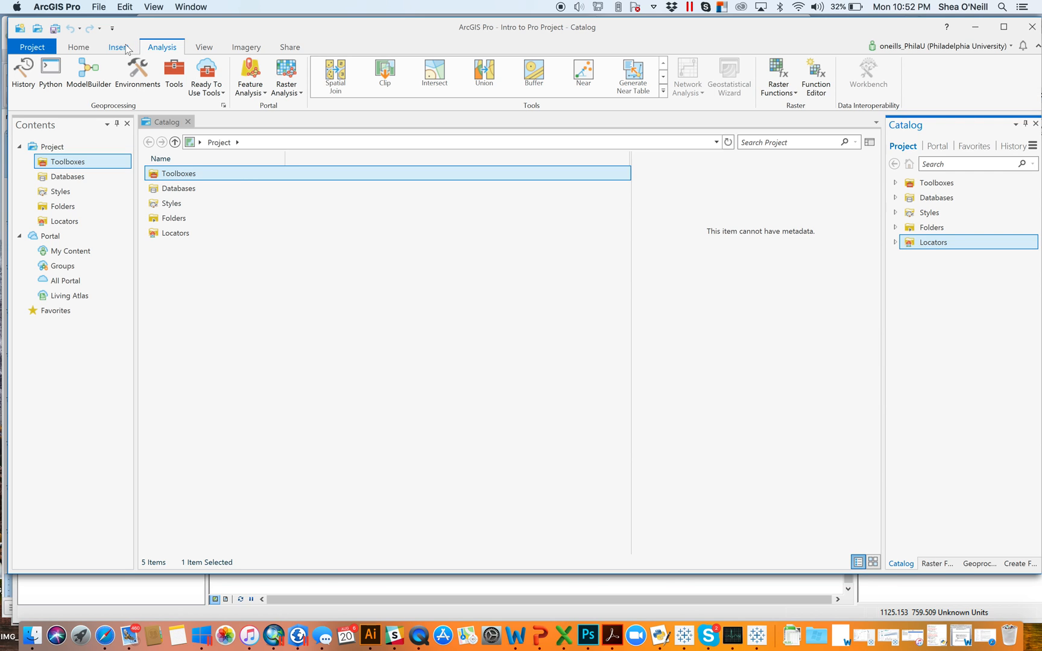
click(120, 47)
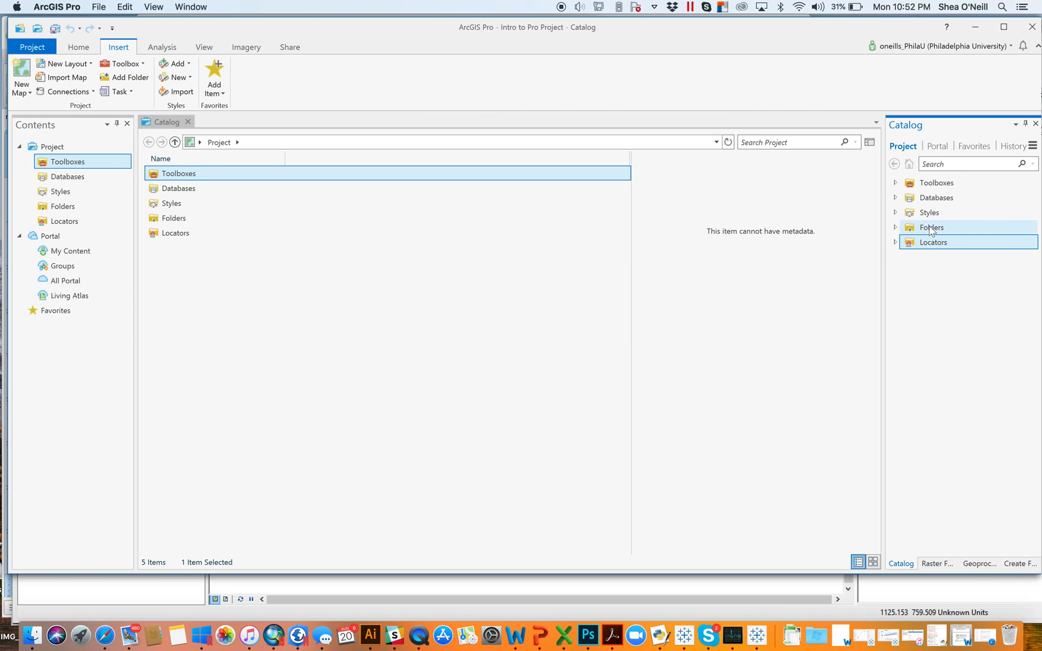
right_click(931, 228)
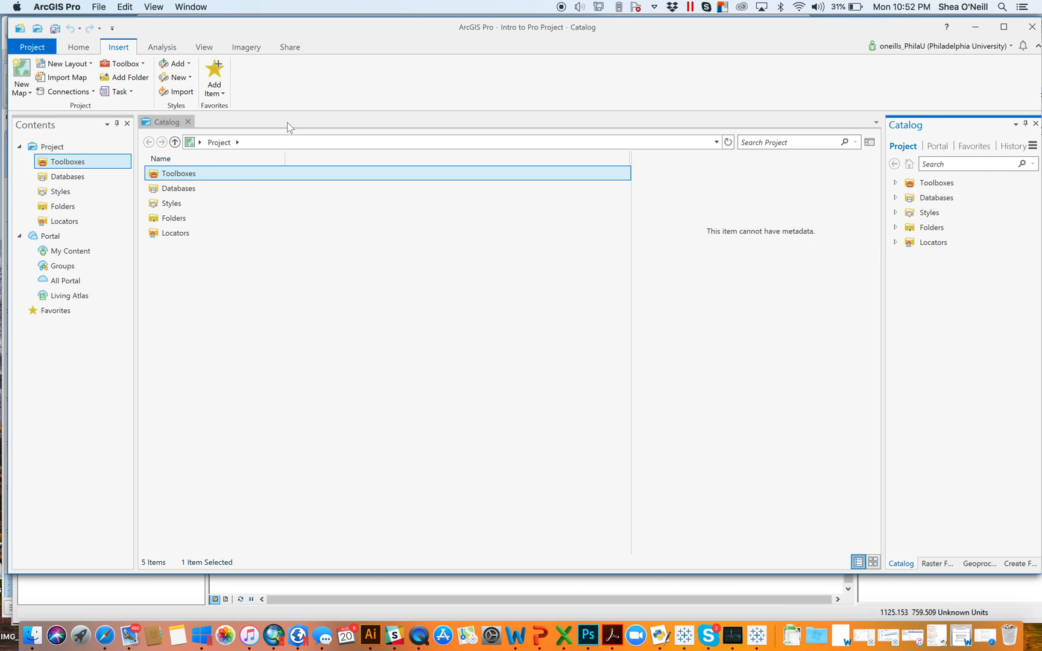
mouse_move(130, 78)
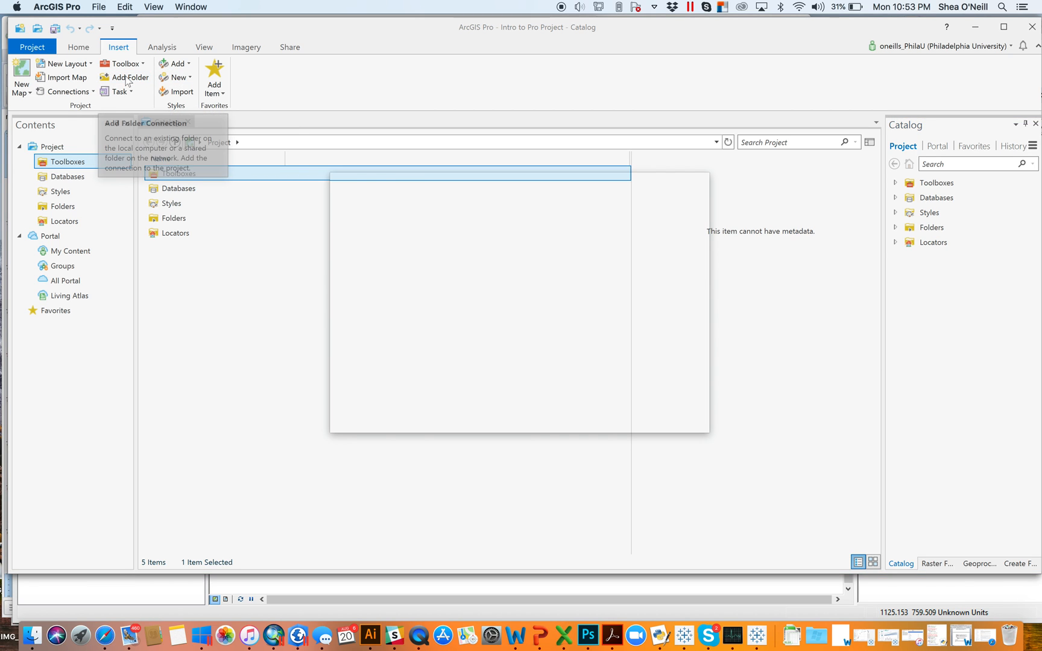
click(130, 78)
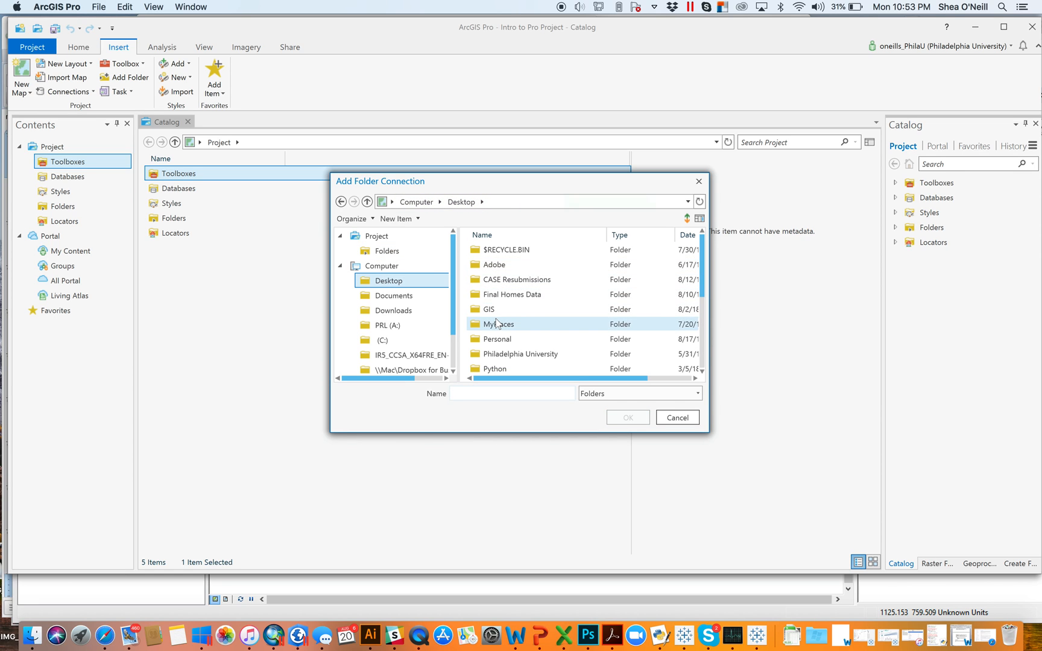
click(489, 308)
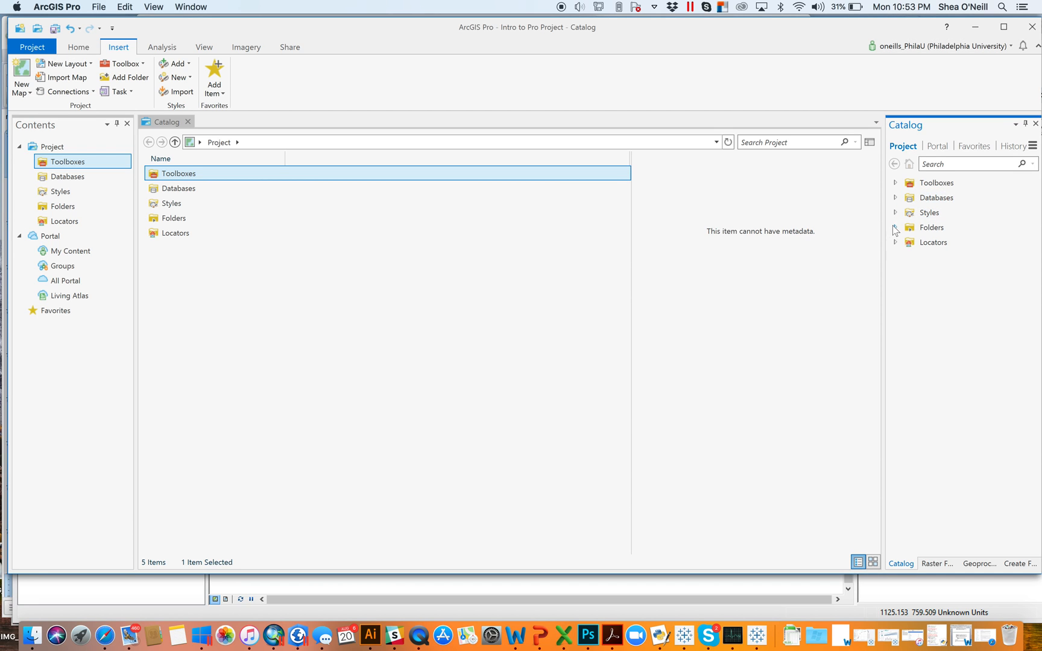
click(897, 227)
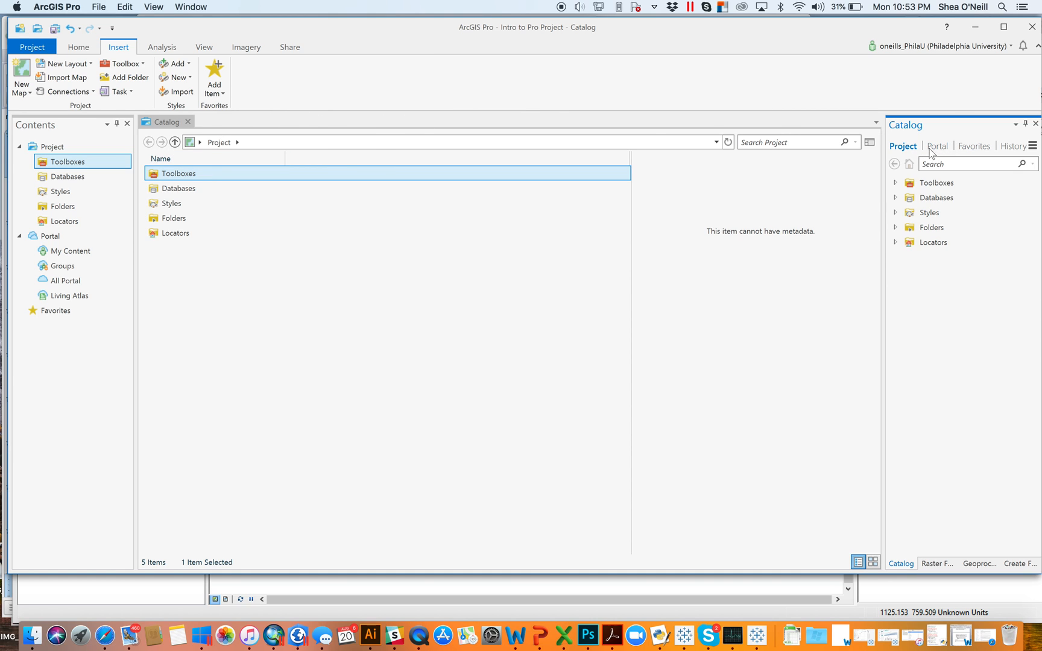
mouse_move(937, 145)
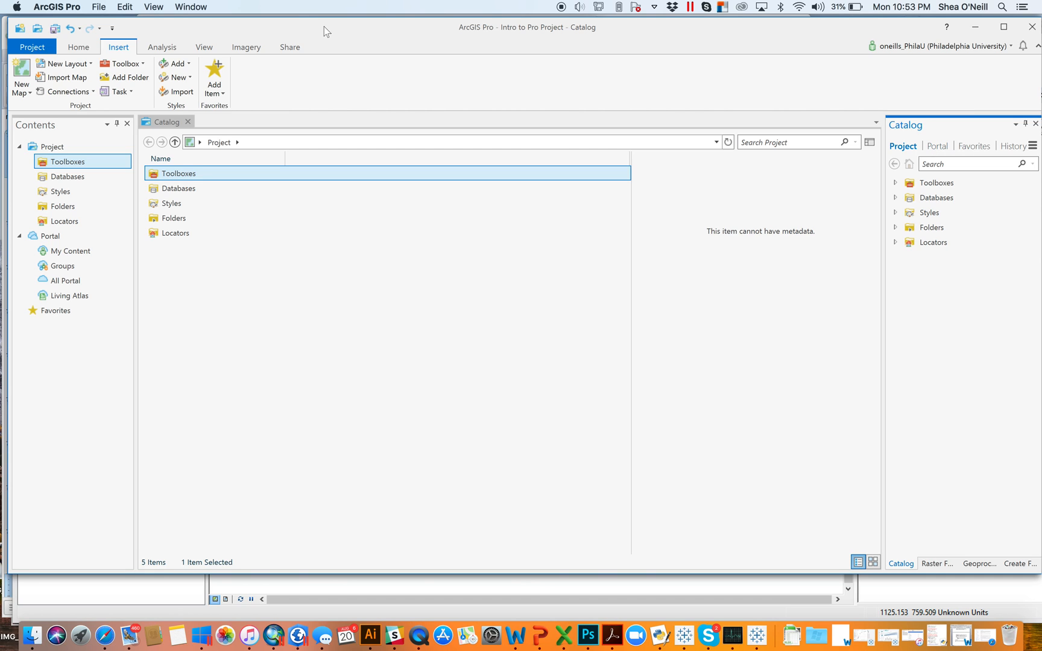
mouse_move(21, 73)
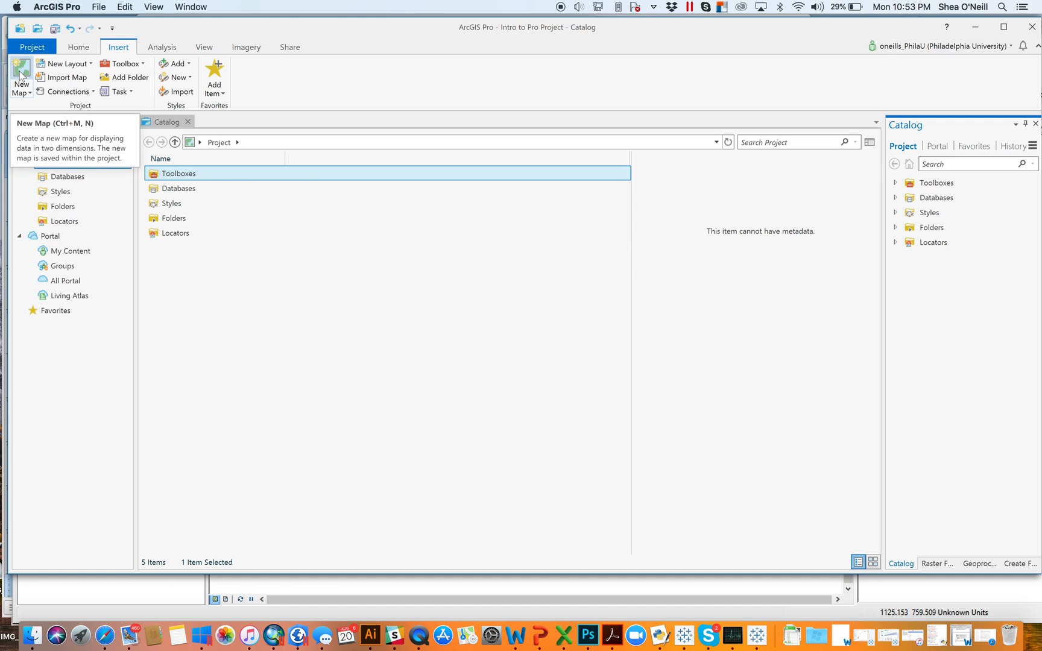
Step: Insert a new map with a topographic basemap into the project
click(20, 76)
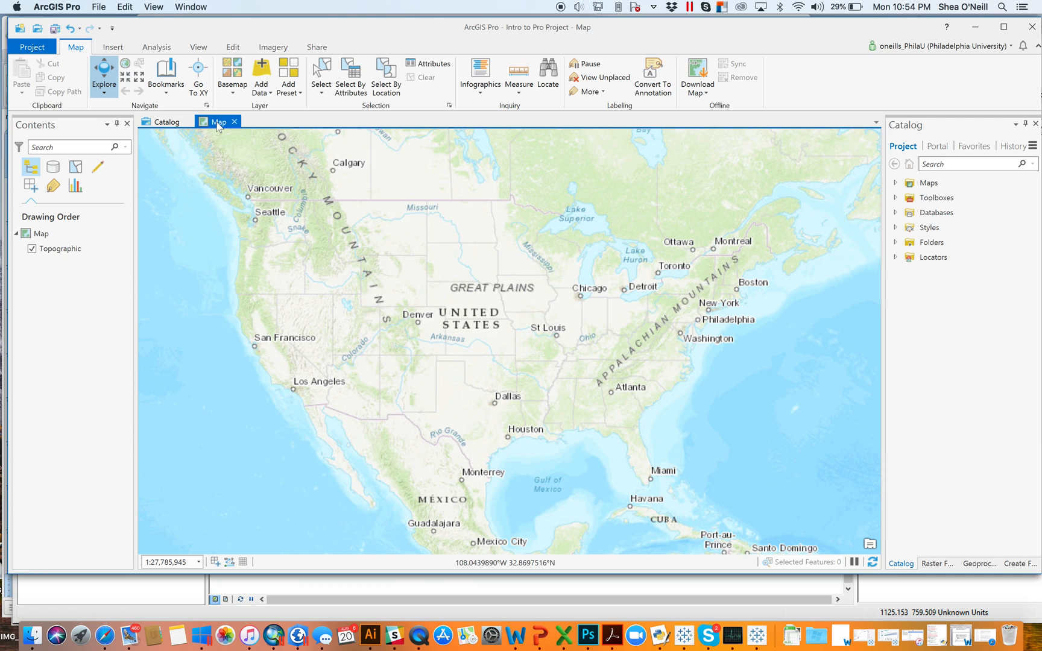
mouse_move(192, 117)
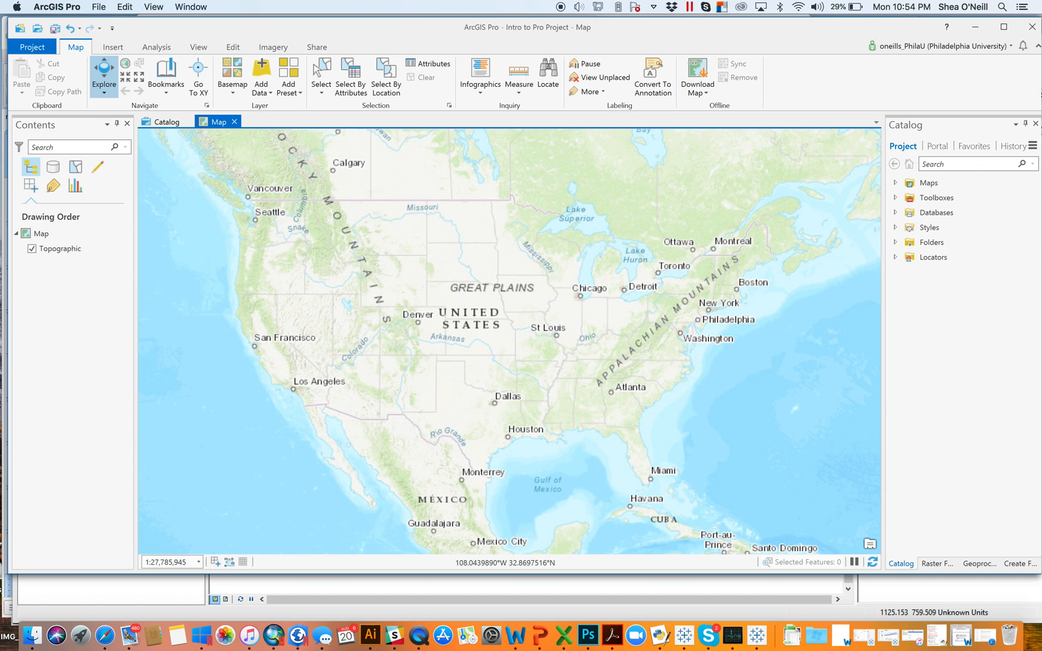
Step: Open Redlining Map Example from the portal's My Content in its own tab
click(937, 146)
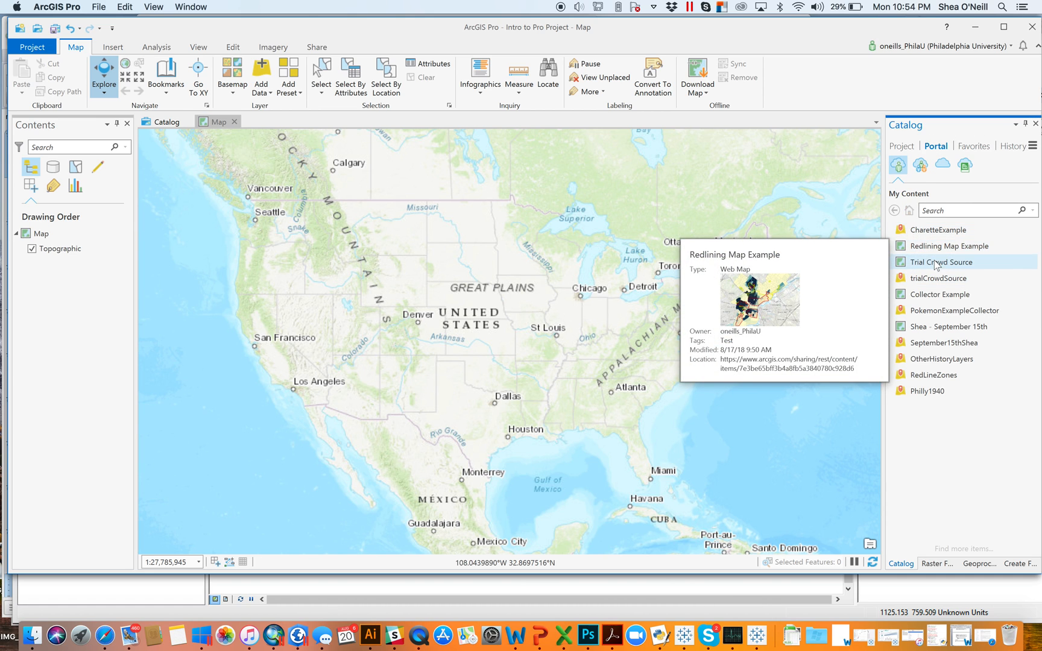
mouse_move(950, 246)
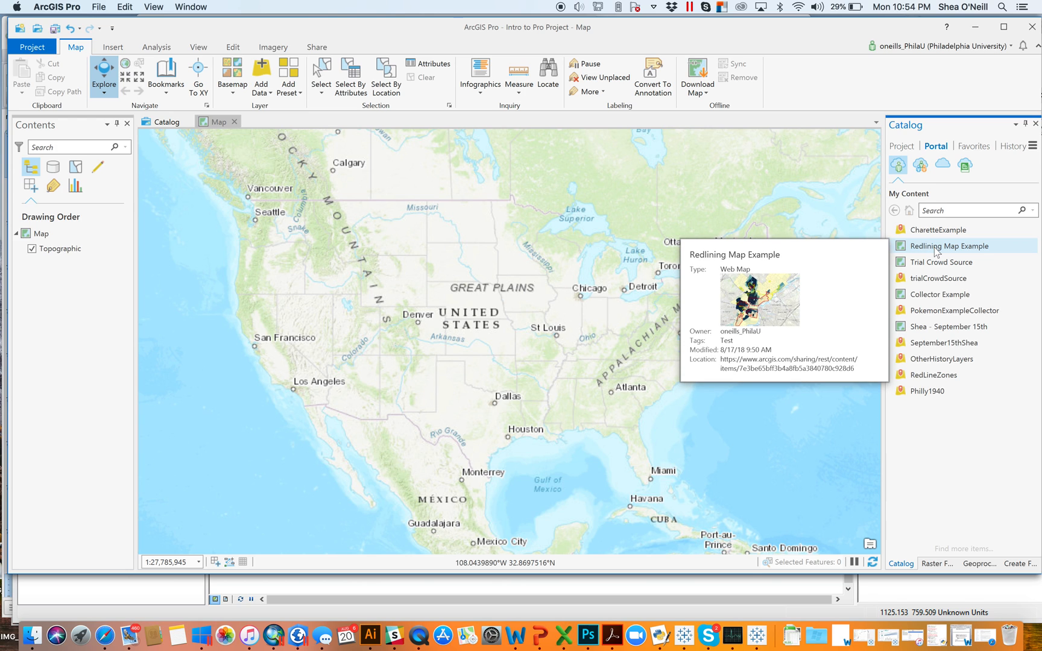
right_click(951, 245)
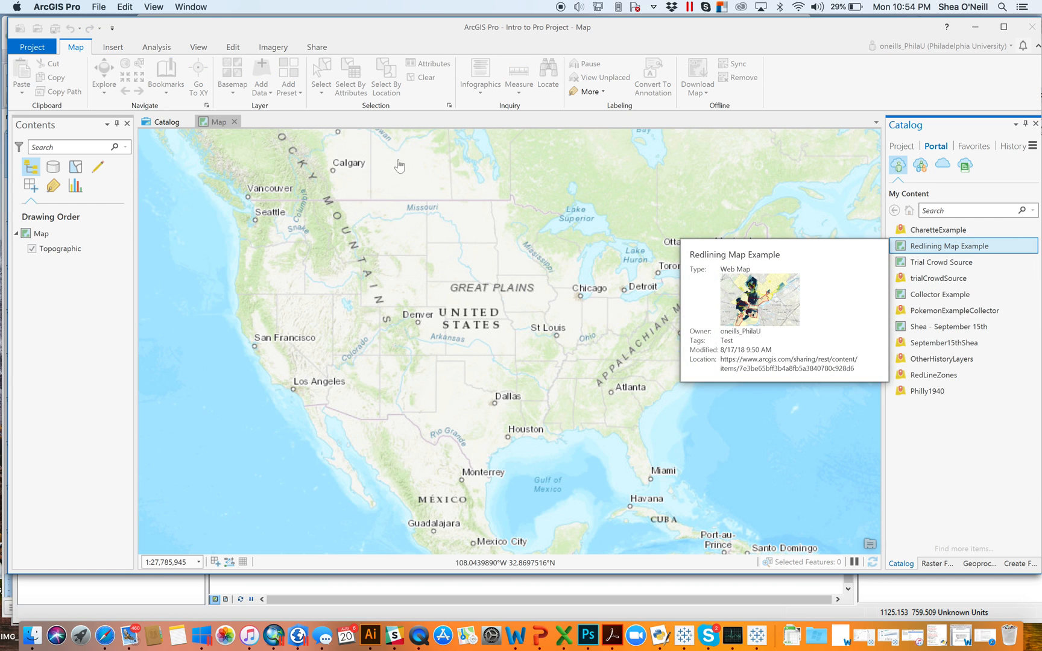
mouse_move(251, 118)
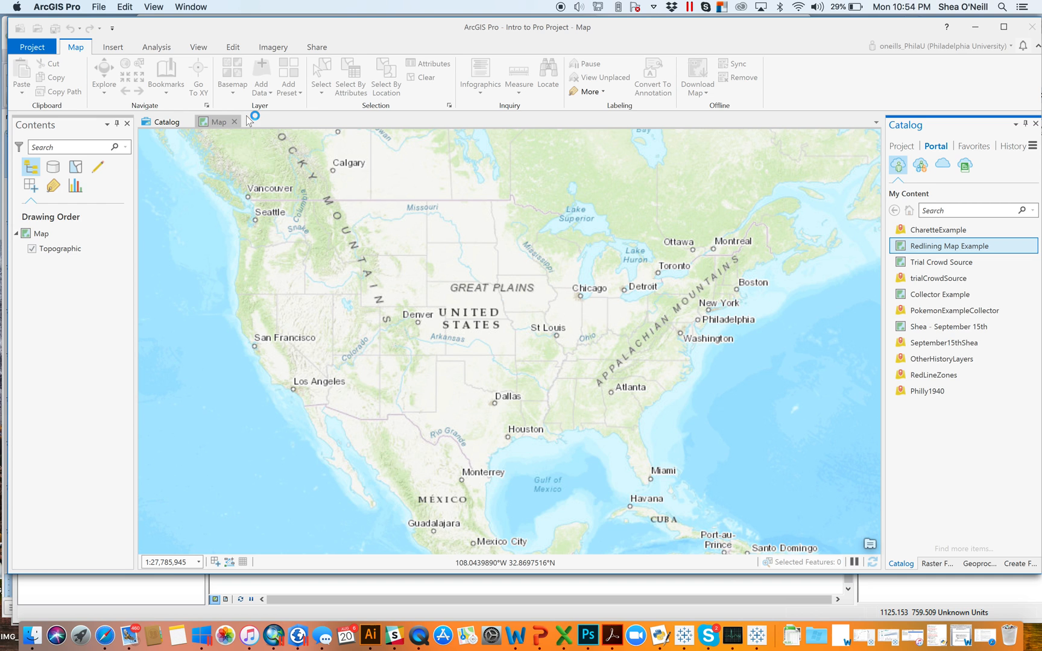
double_click(953, 246)
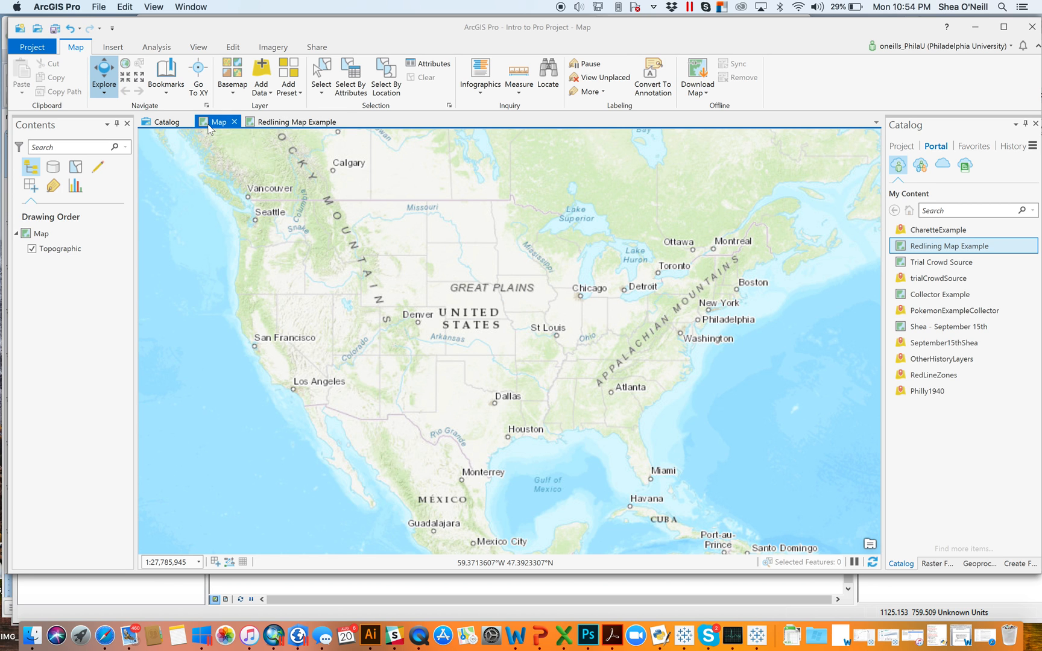
click(290, 122)
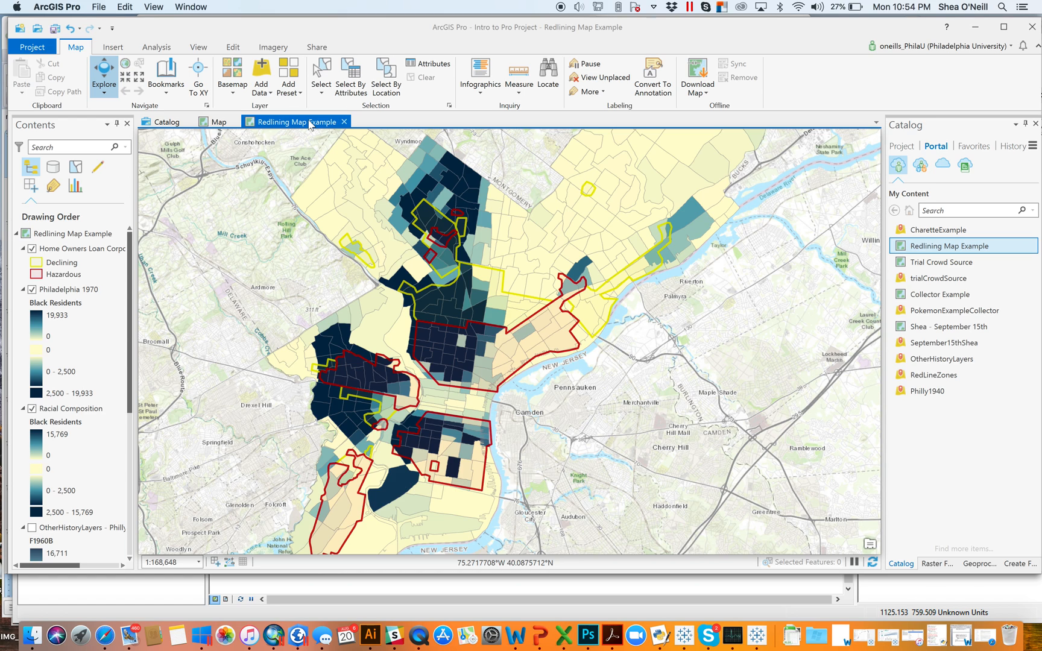
mouse_move(322, 125)
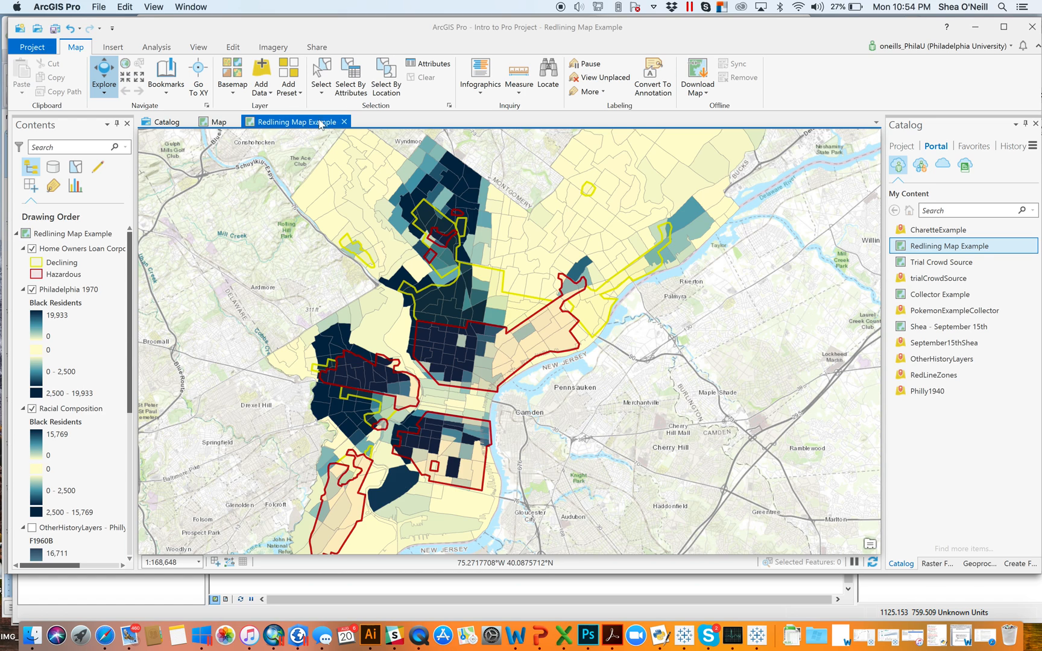
click(901, 145)
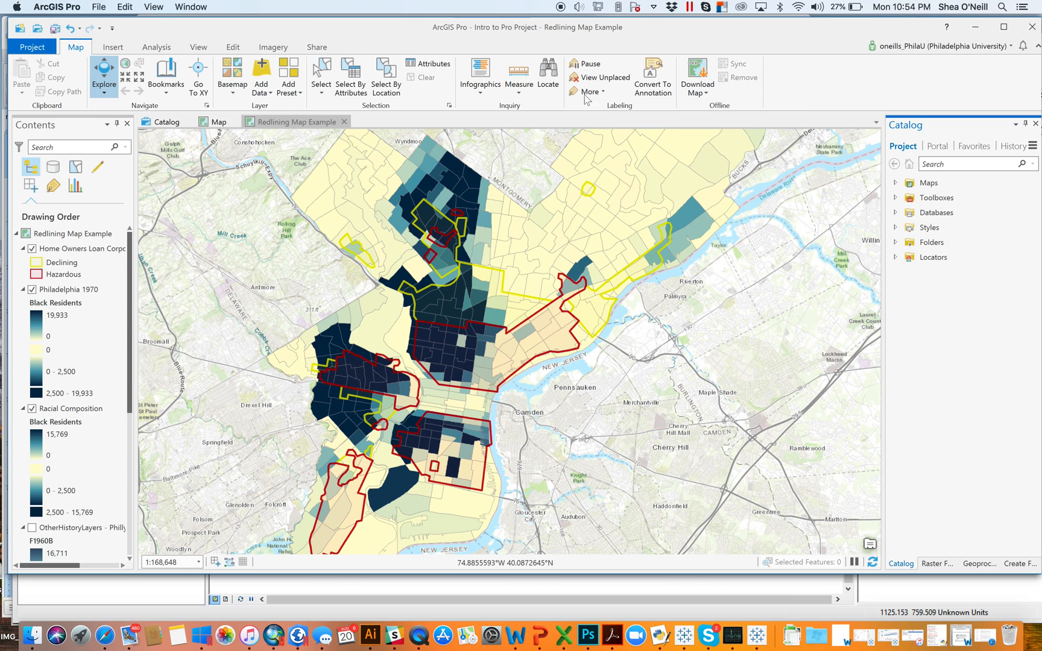
mouse_move(350, 77)
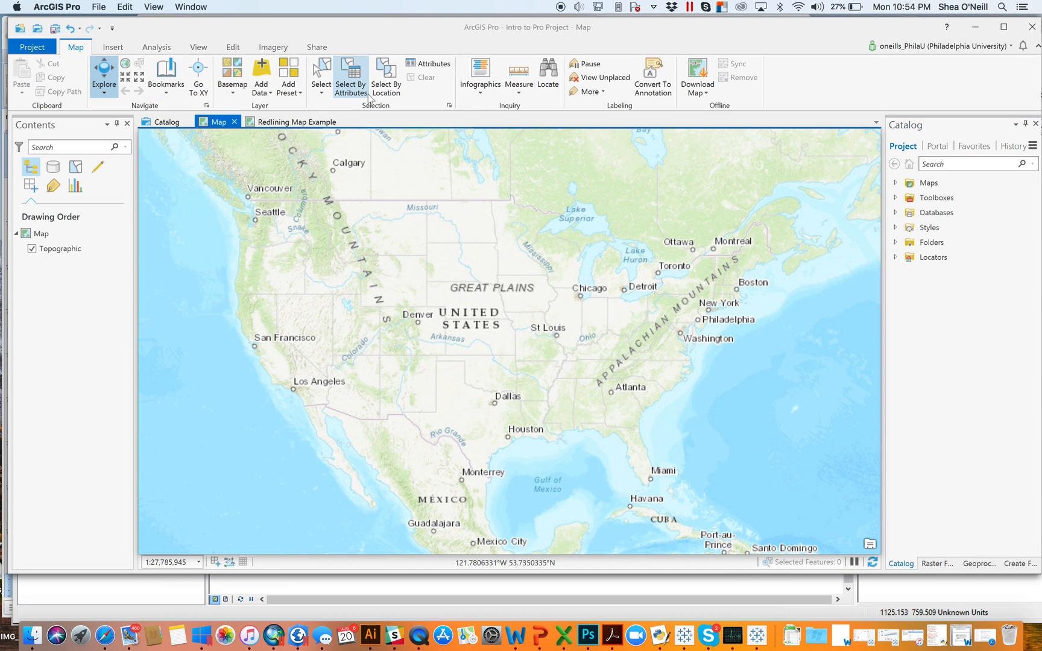
mouse_move(220, 96)
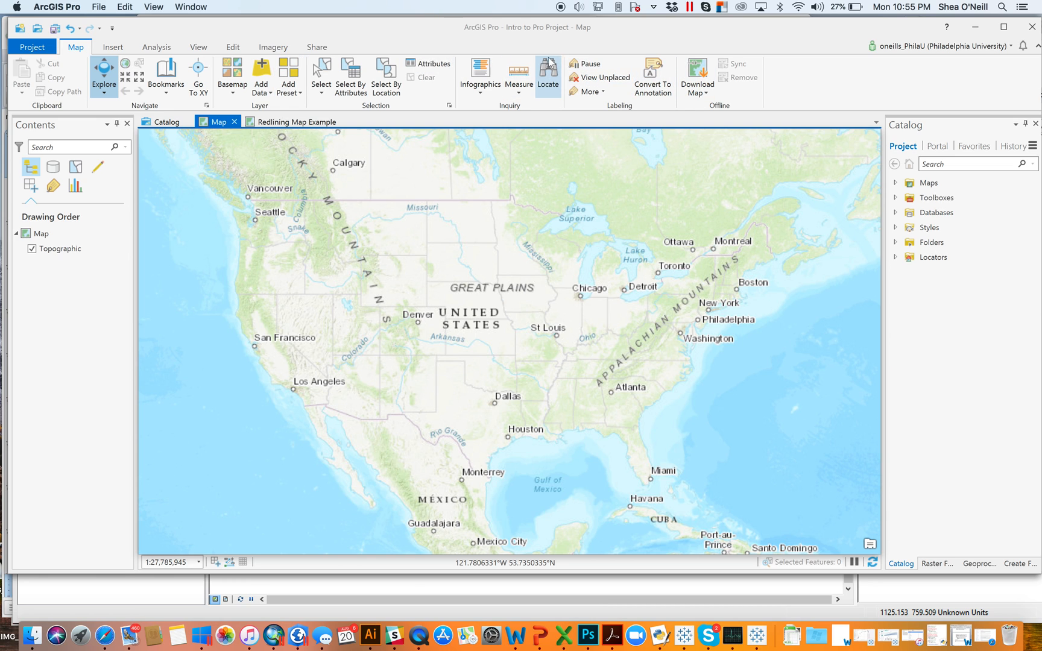
click(295, 122)
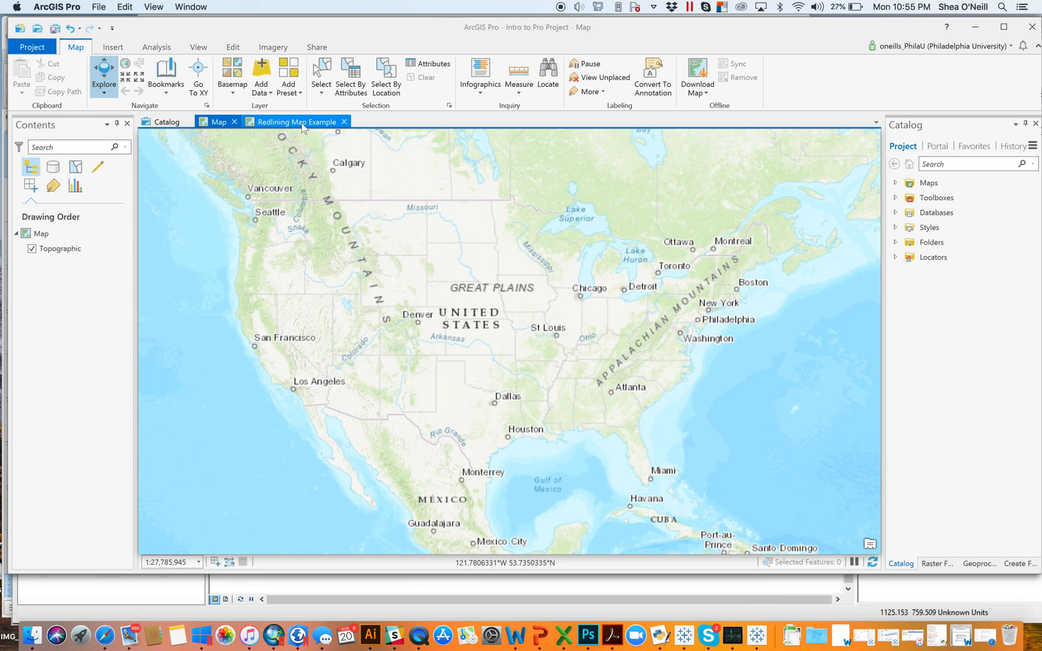
click(218, 121)
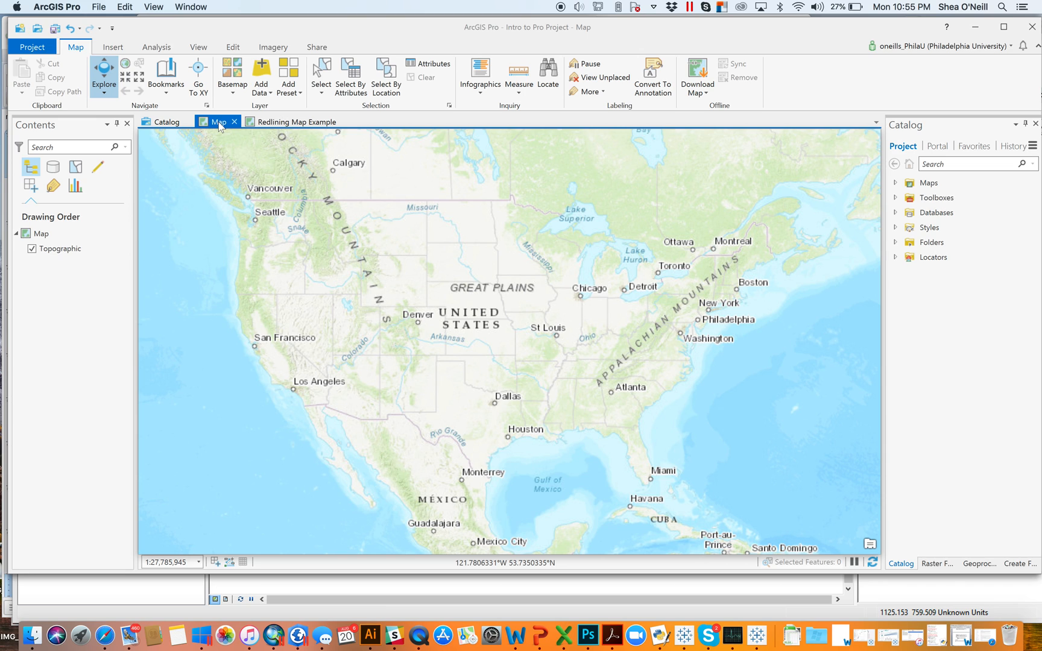
click(297, 122)
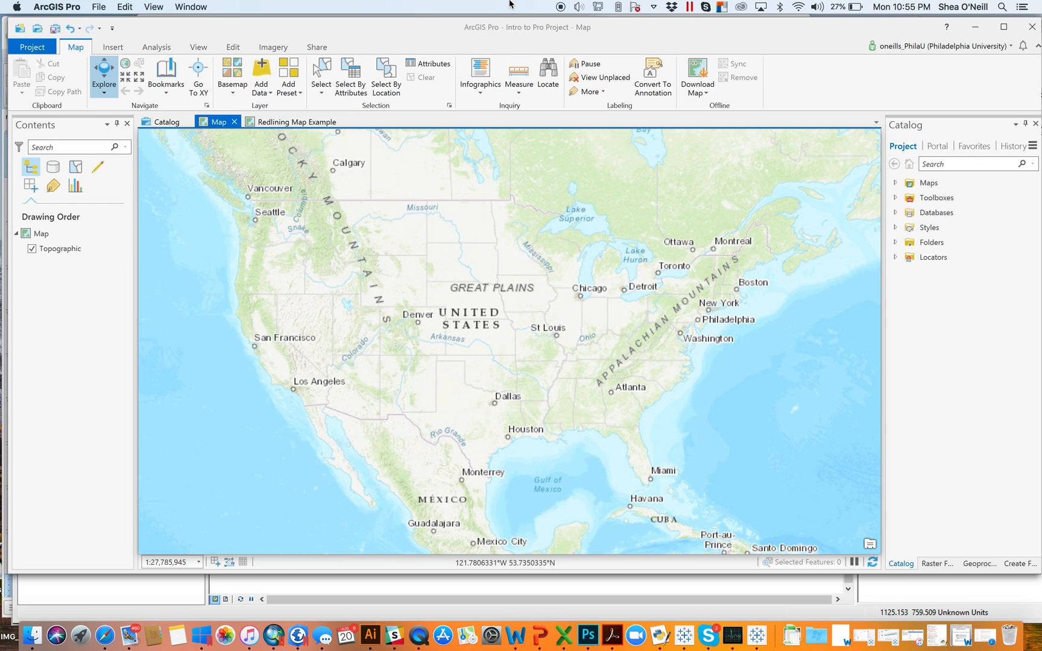
mouse_move(560, 5)
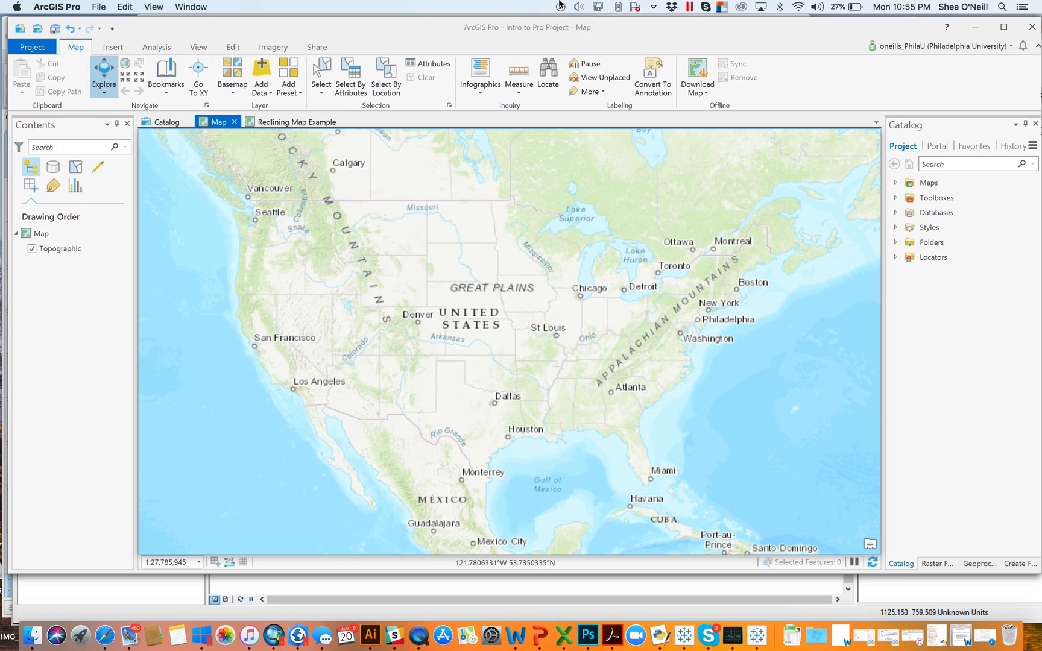